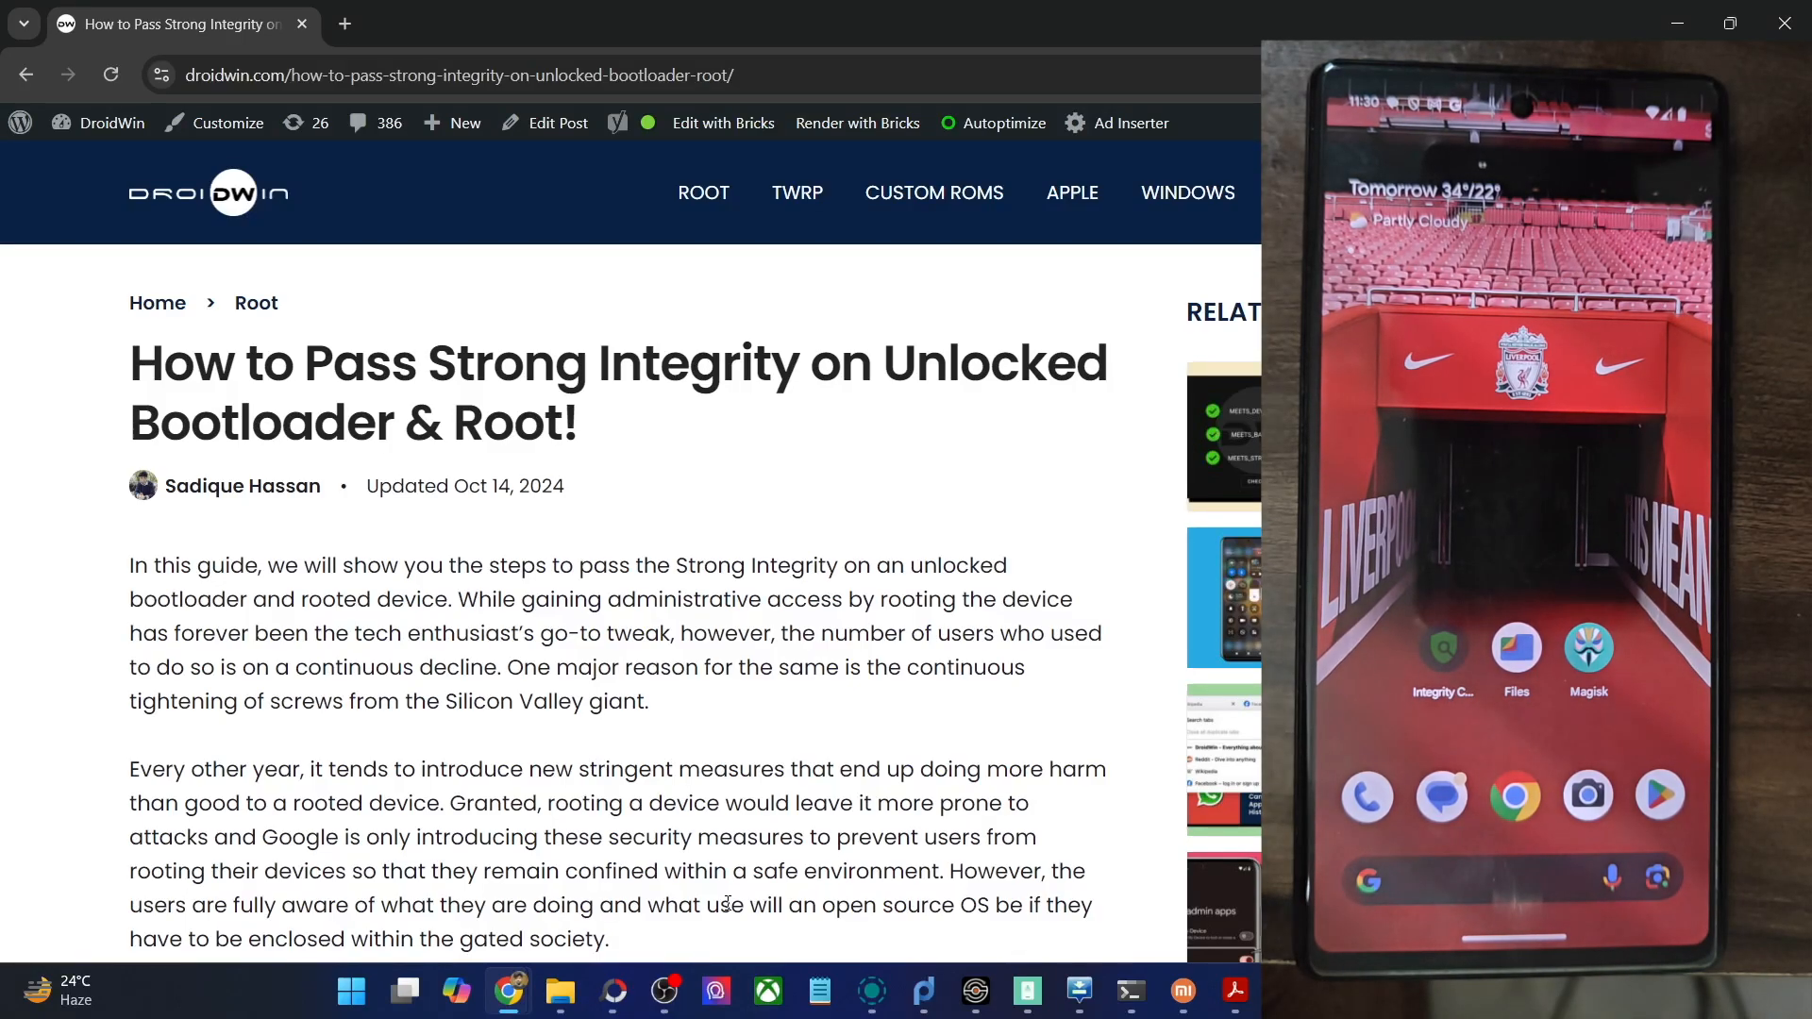
# Step: Scroll down the DroidWin Strong Integrity guide from its title through the body of the article
pyautogui.scroll(-3)
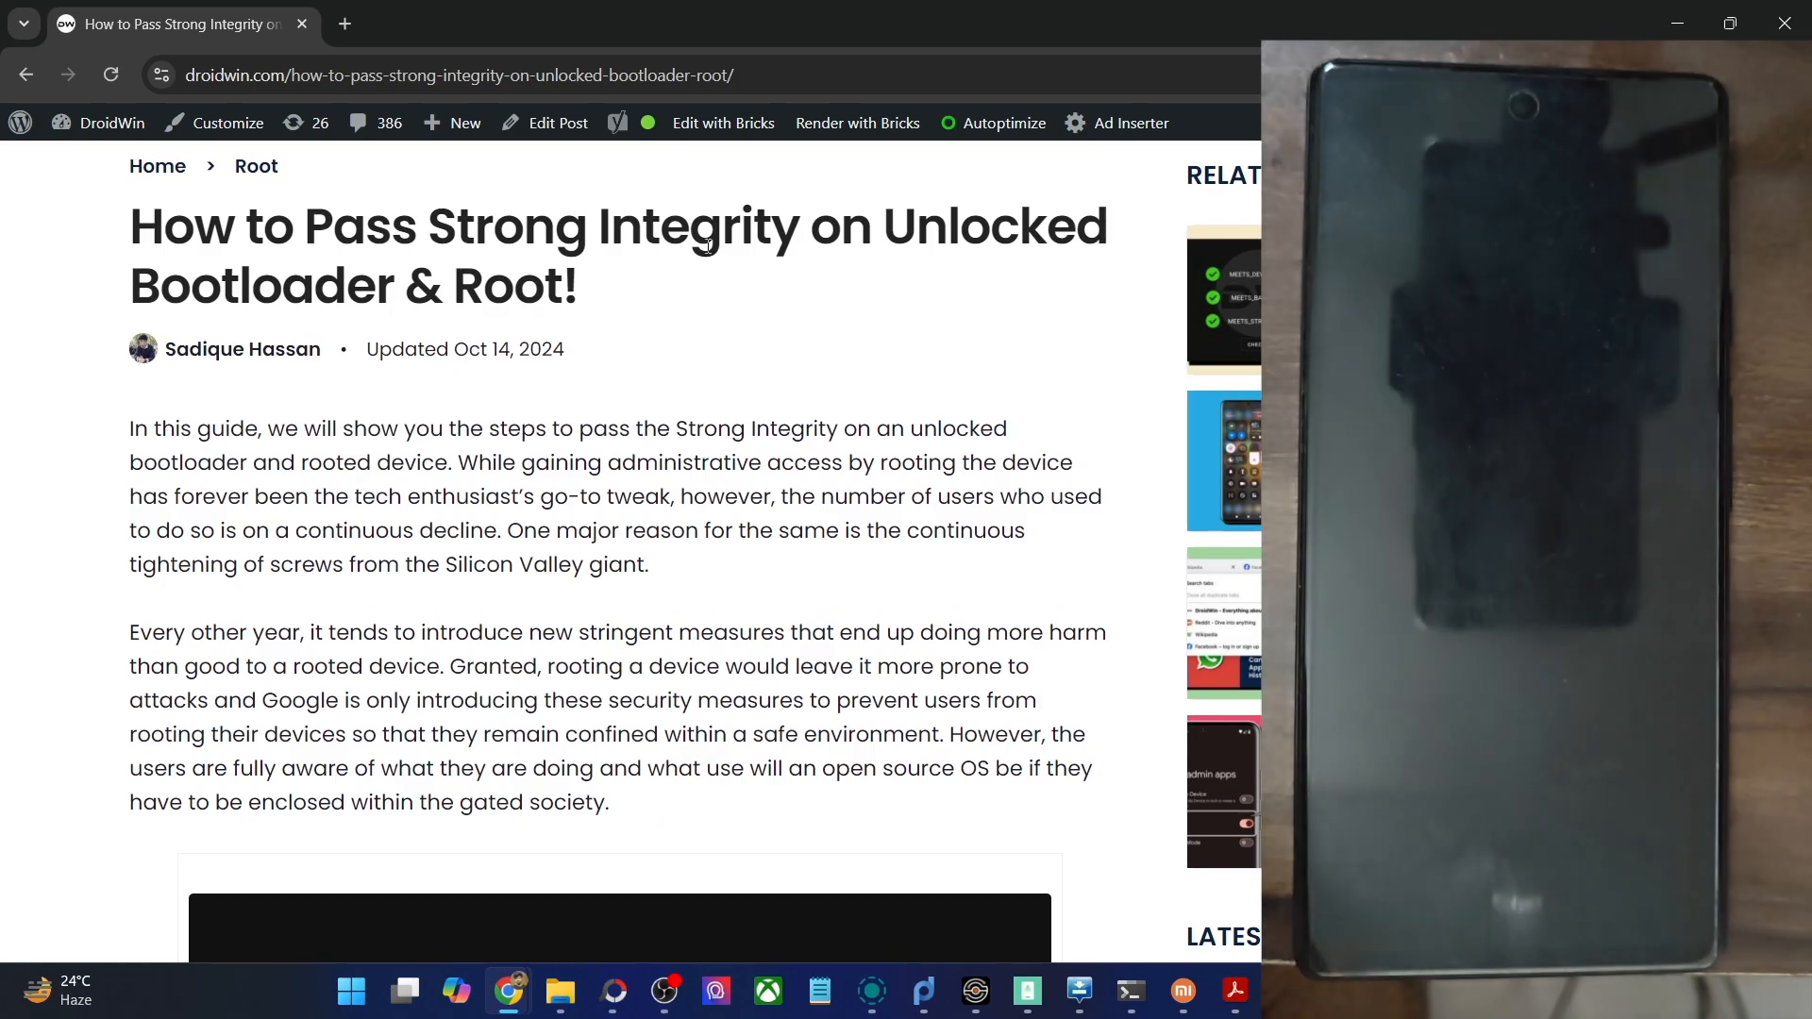
pyautogui.scroll(-3)
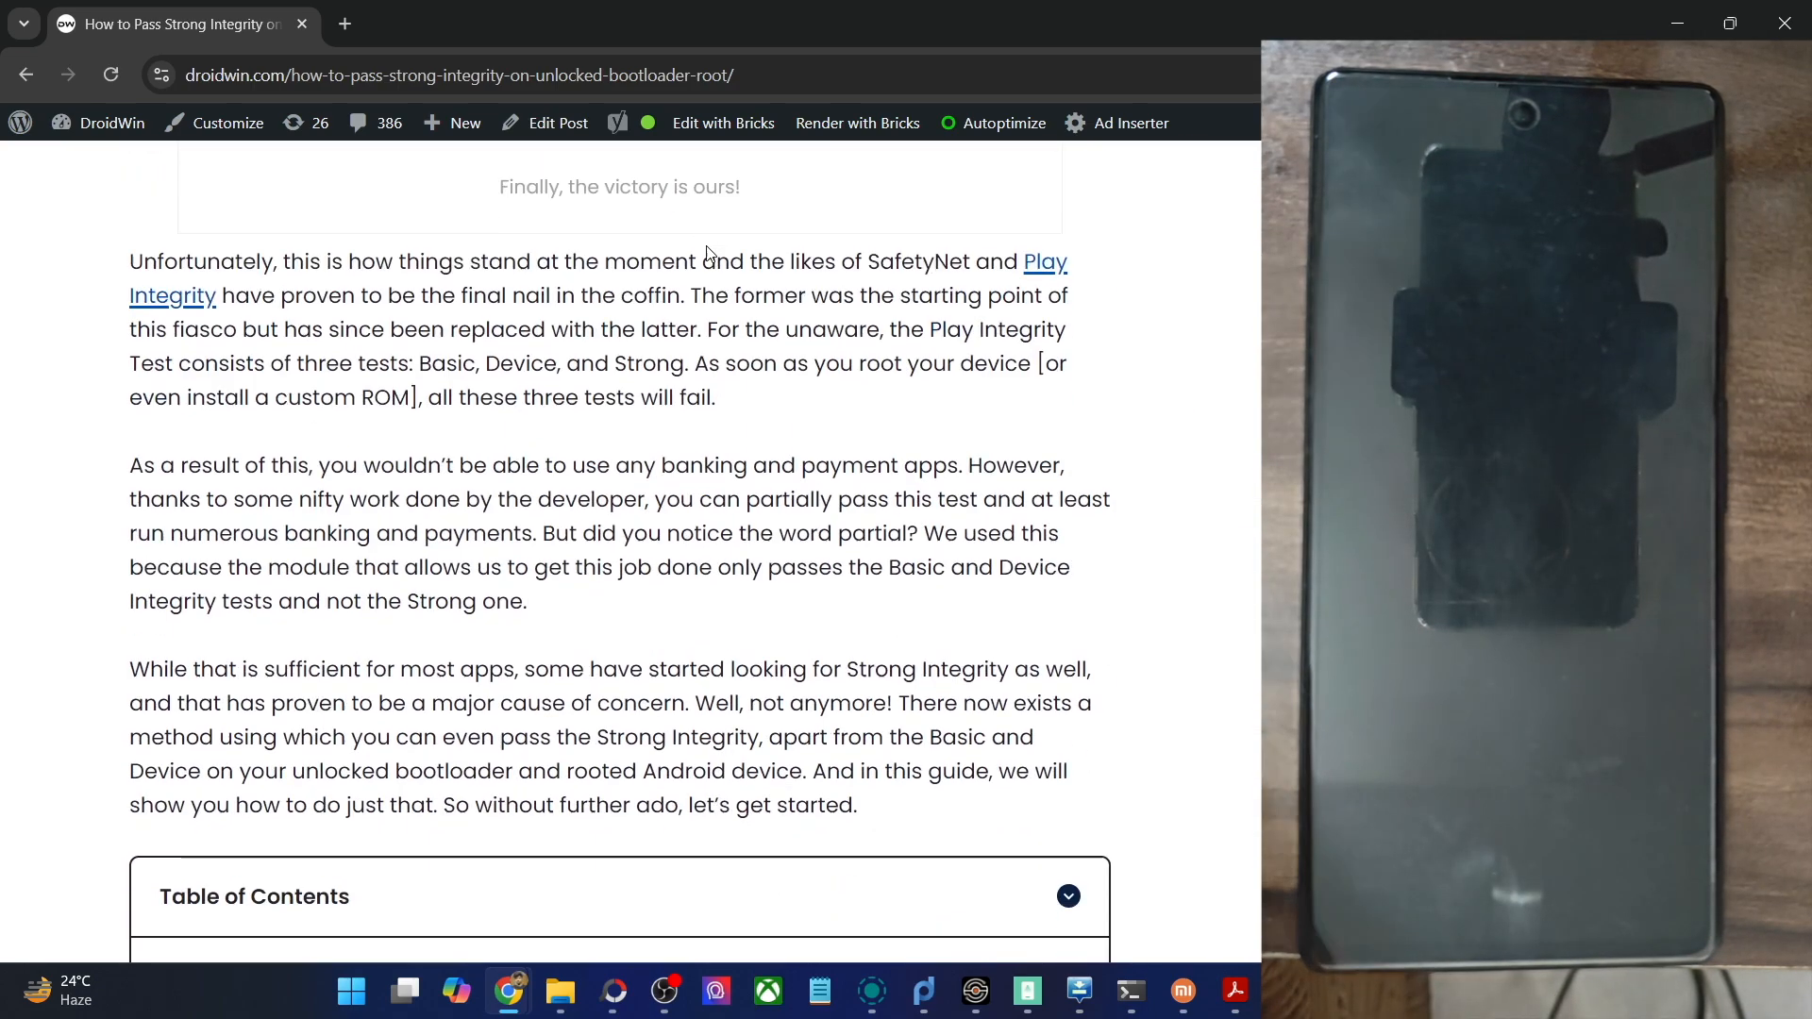
pyautogui.scroll(-3)
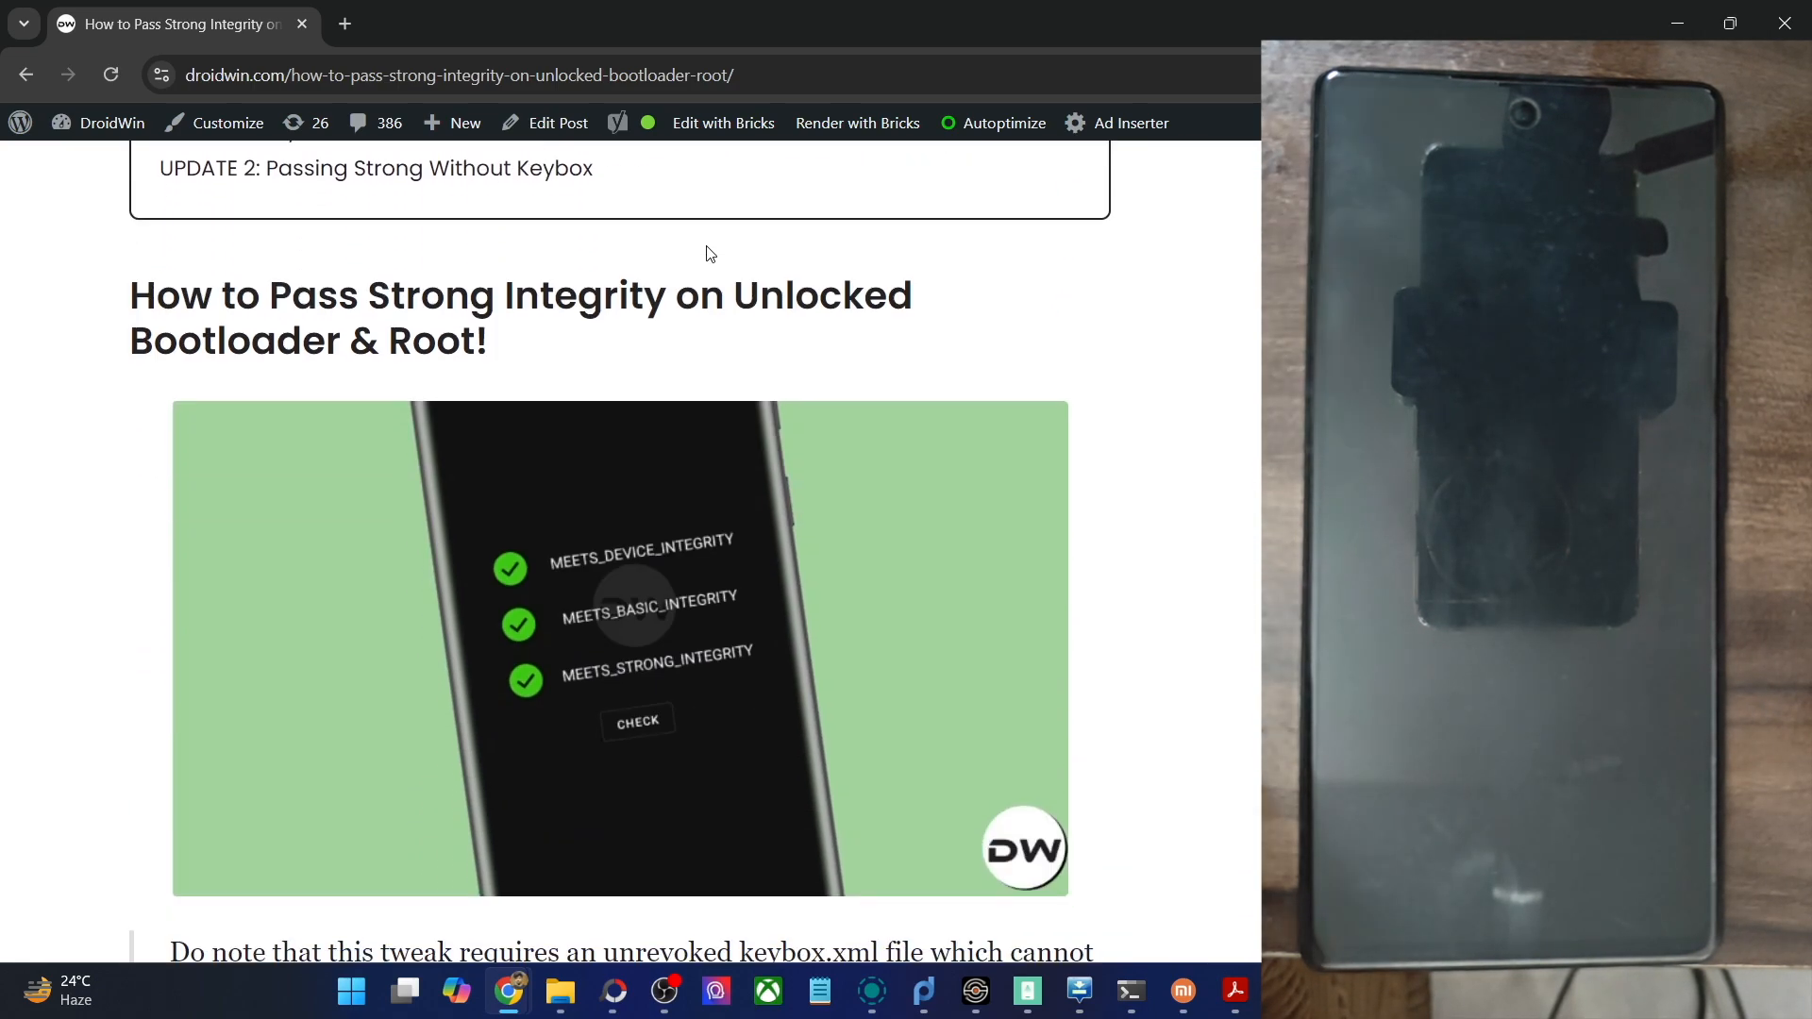
pyautogui.scroll(-3)
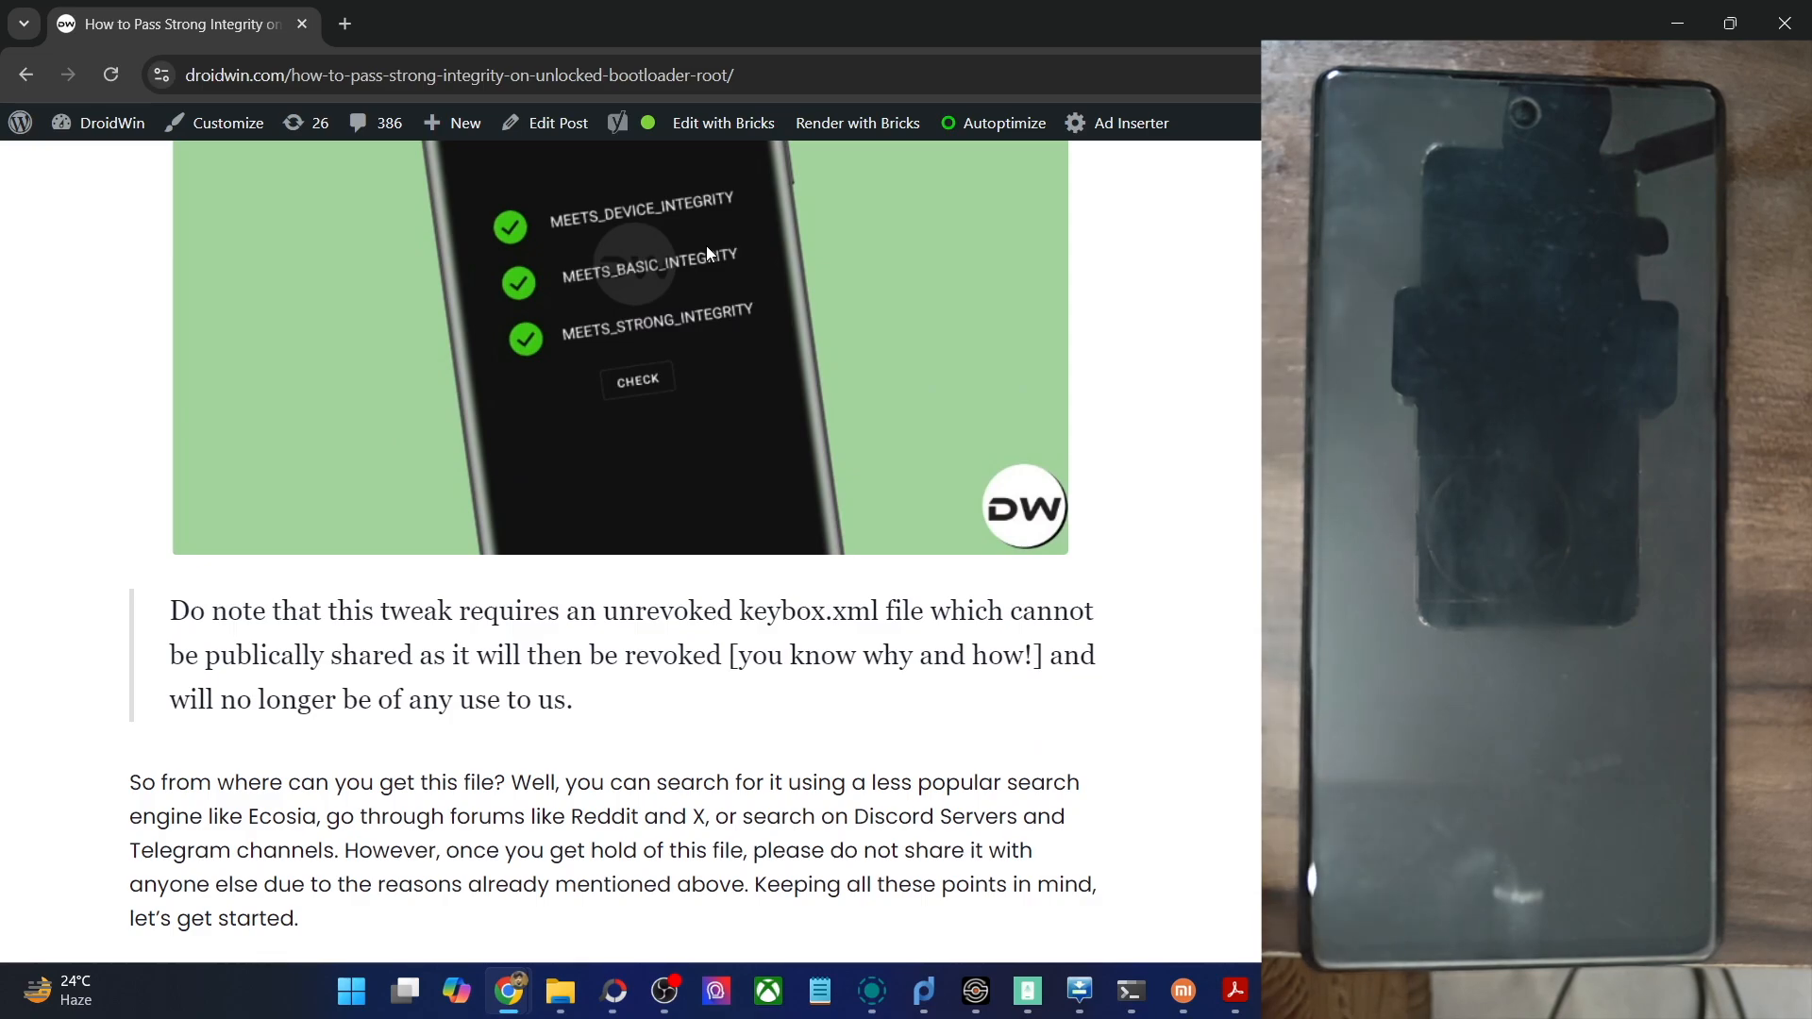
pyautogui.scroll(-3)
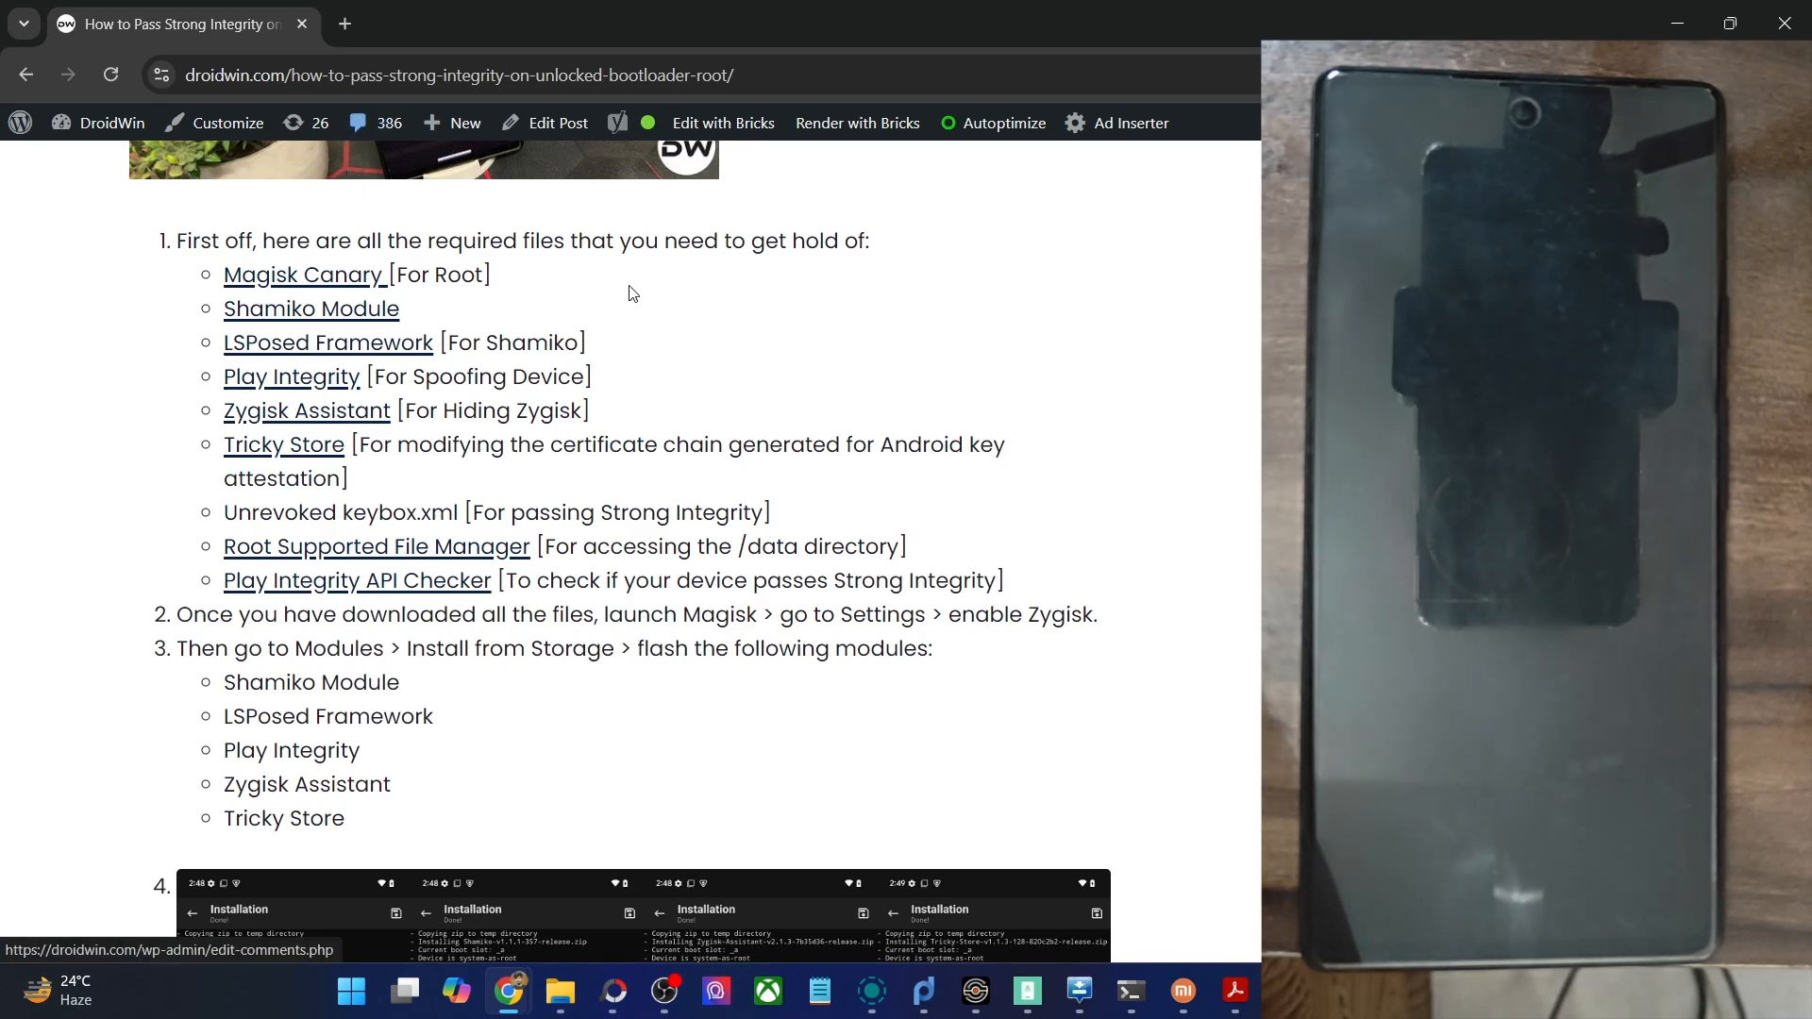
pyautogui.moveTo(783, 534)
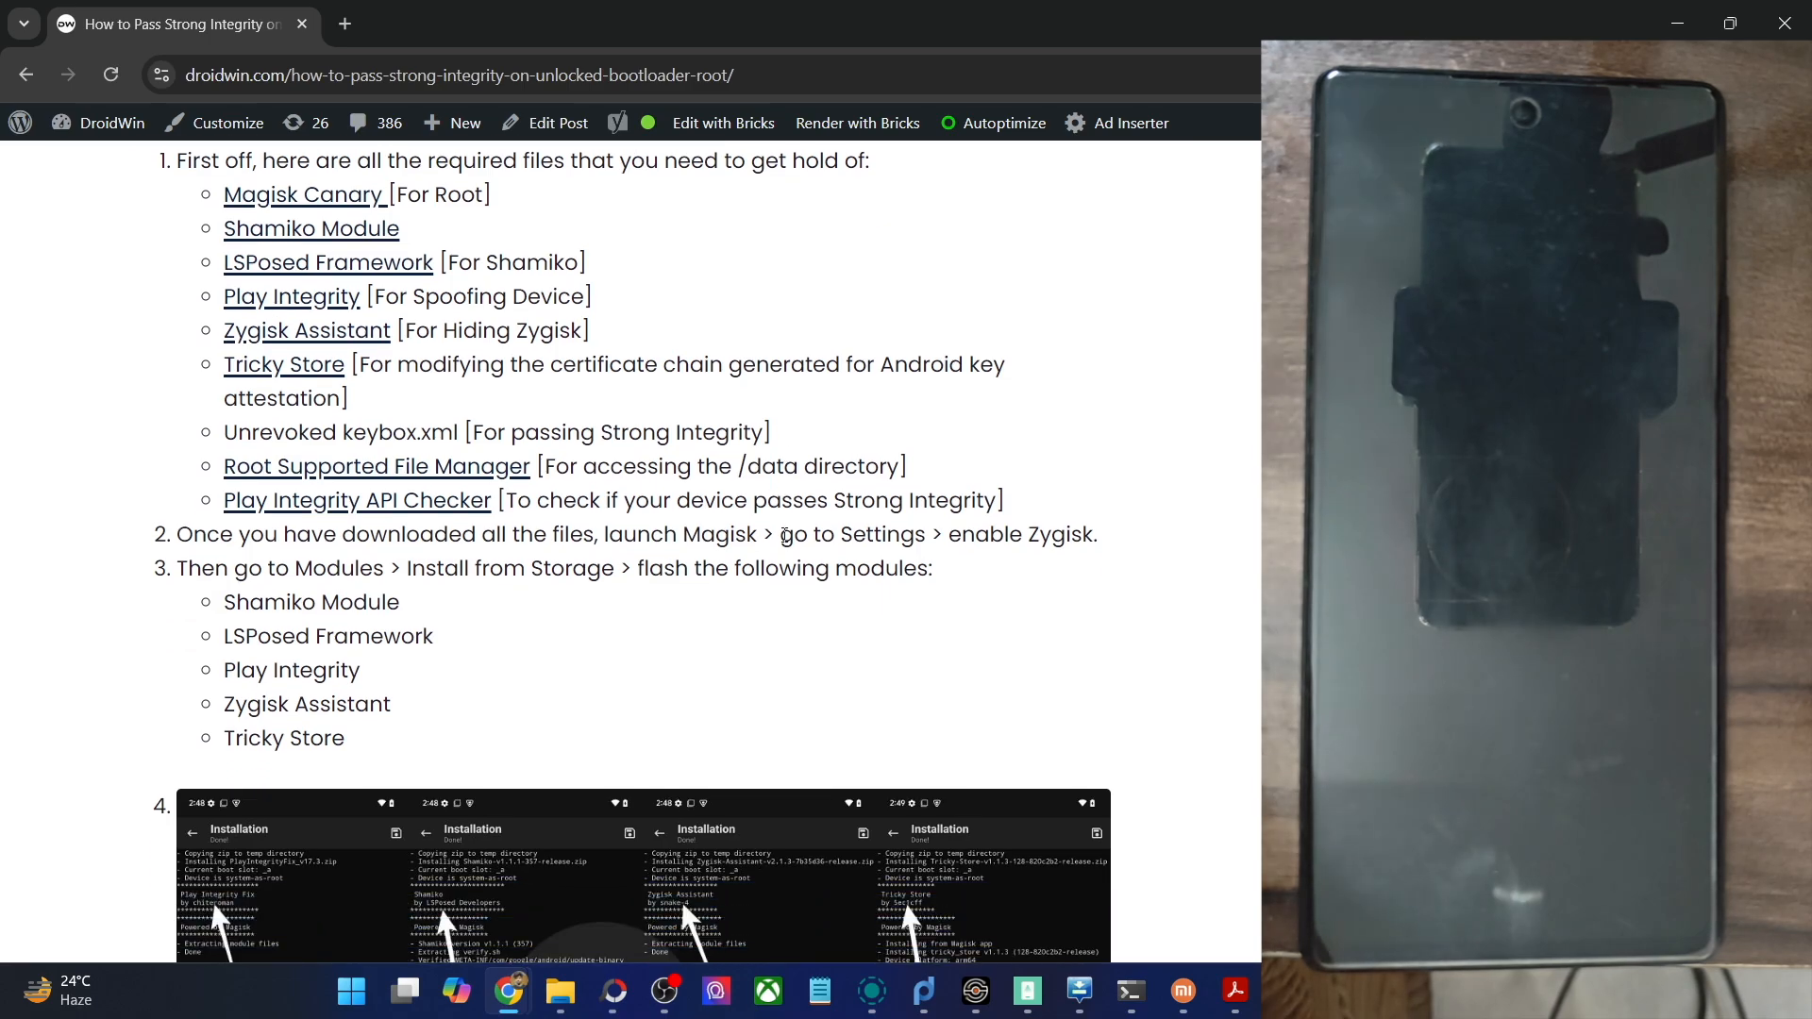
pyautogui.scroll(-3)
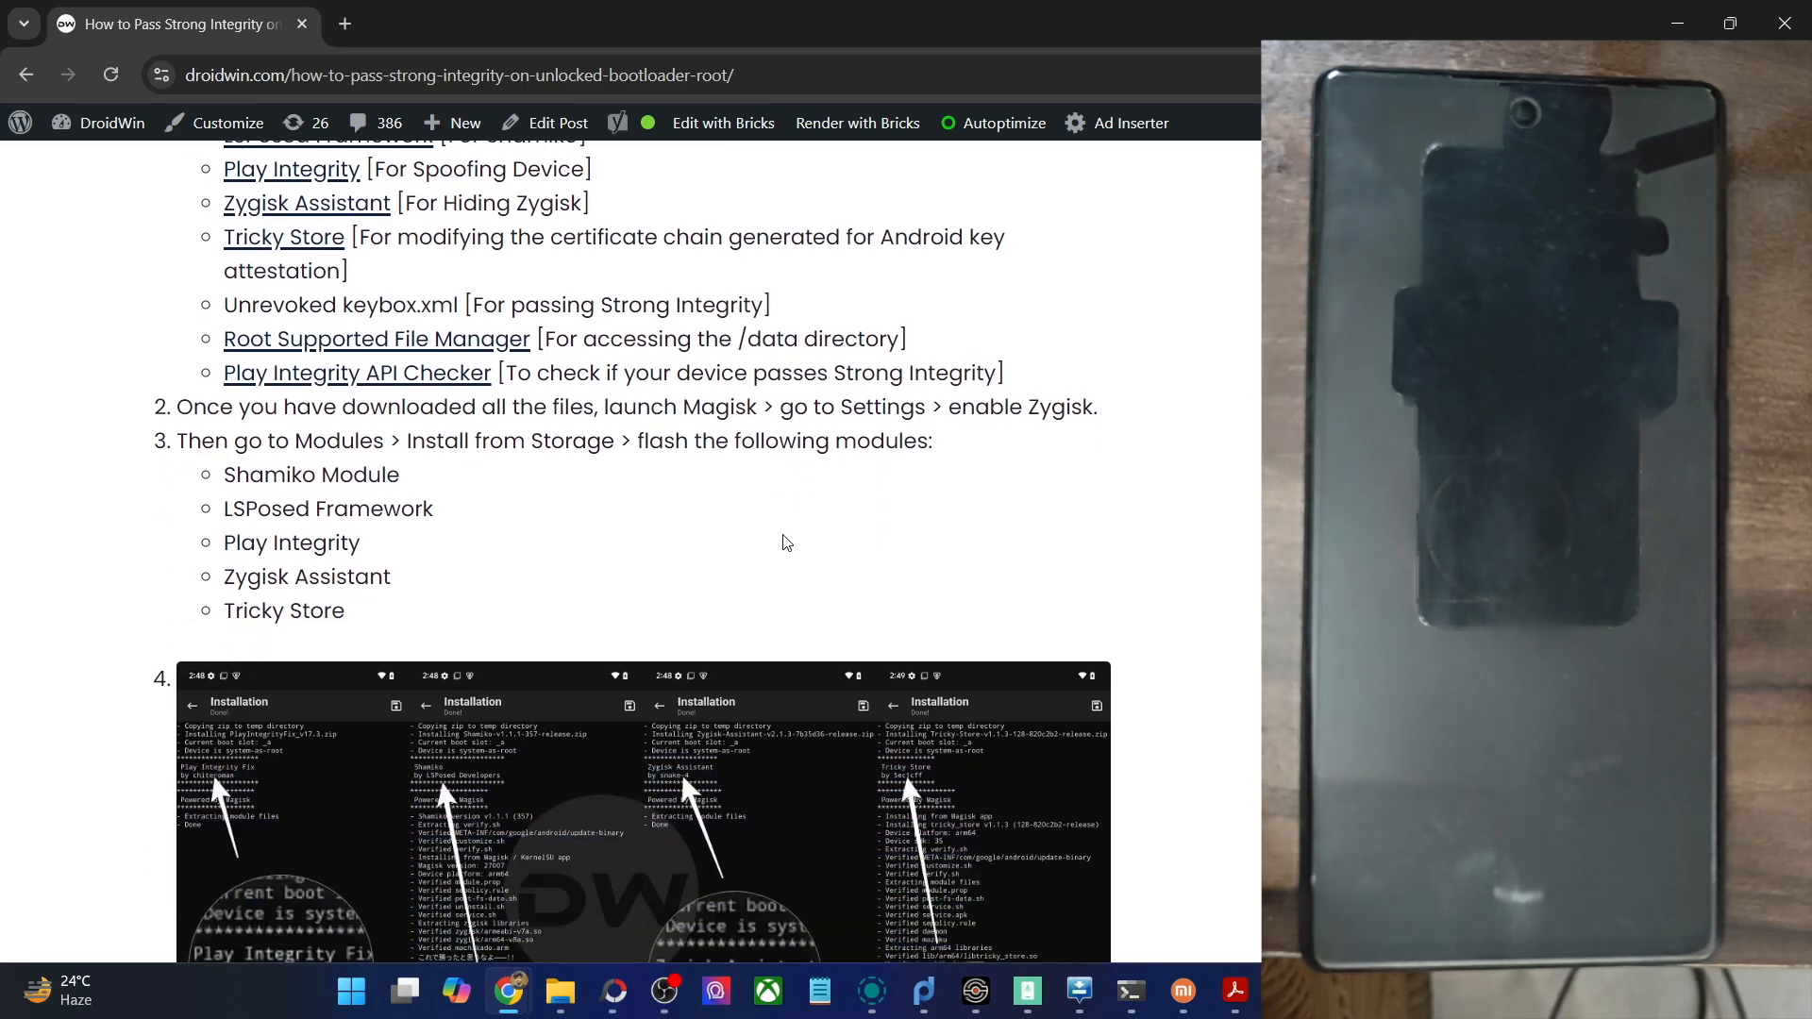
pyautogui.scroll(-3)
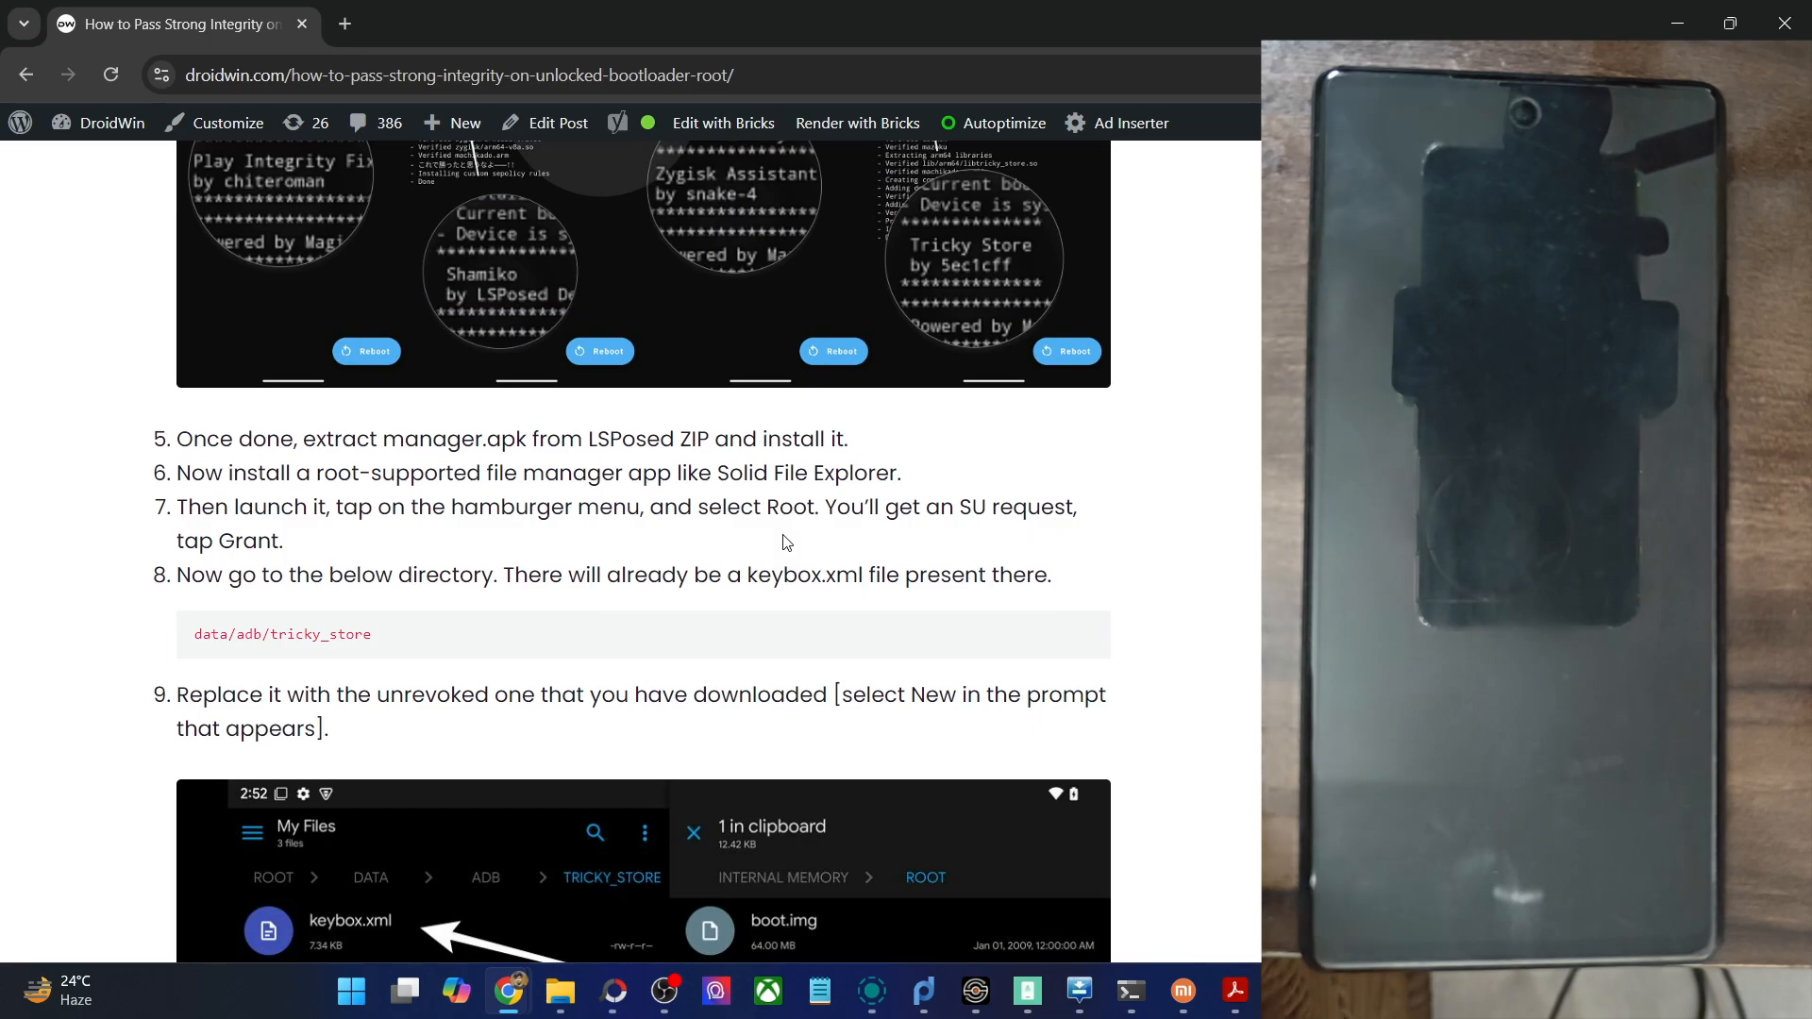
# Step: Continue down to the reader comments asking for a keybox.xml file, then back to the unrevoked keybox note
pyautogui.doubleClick(783, 573)
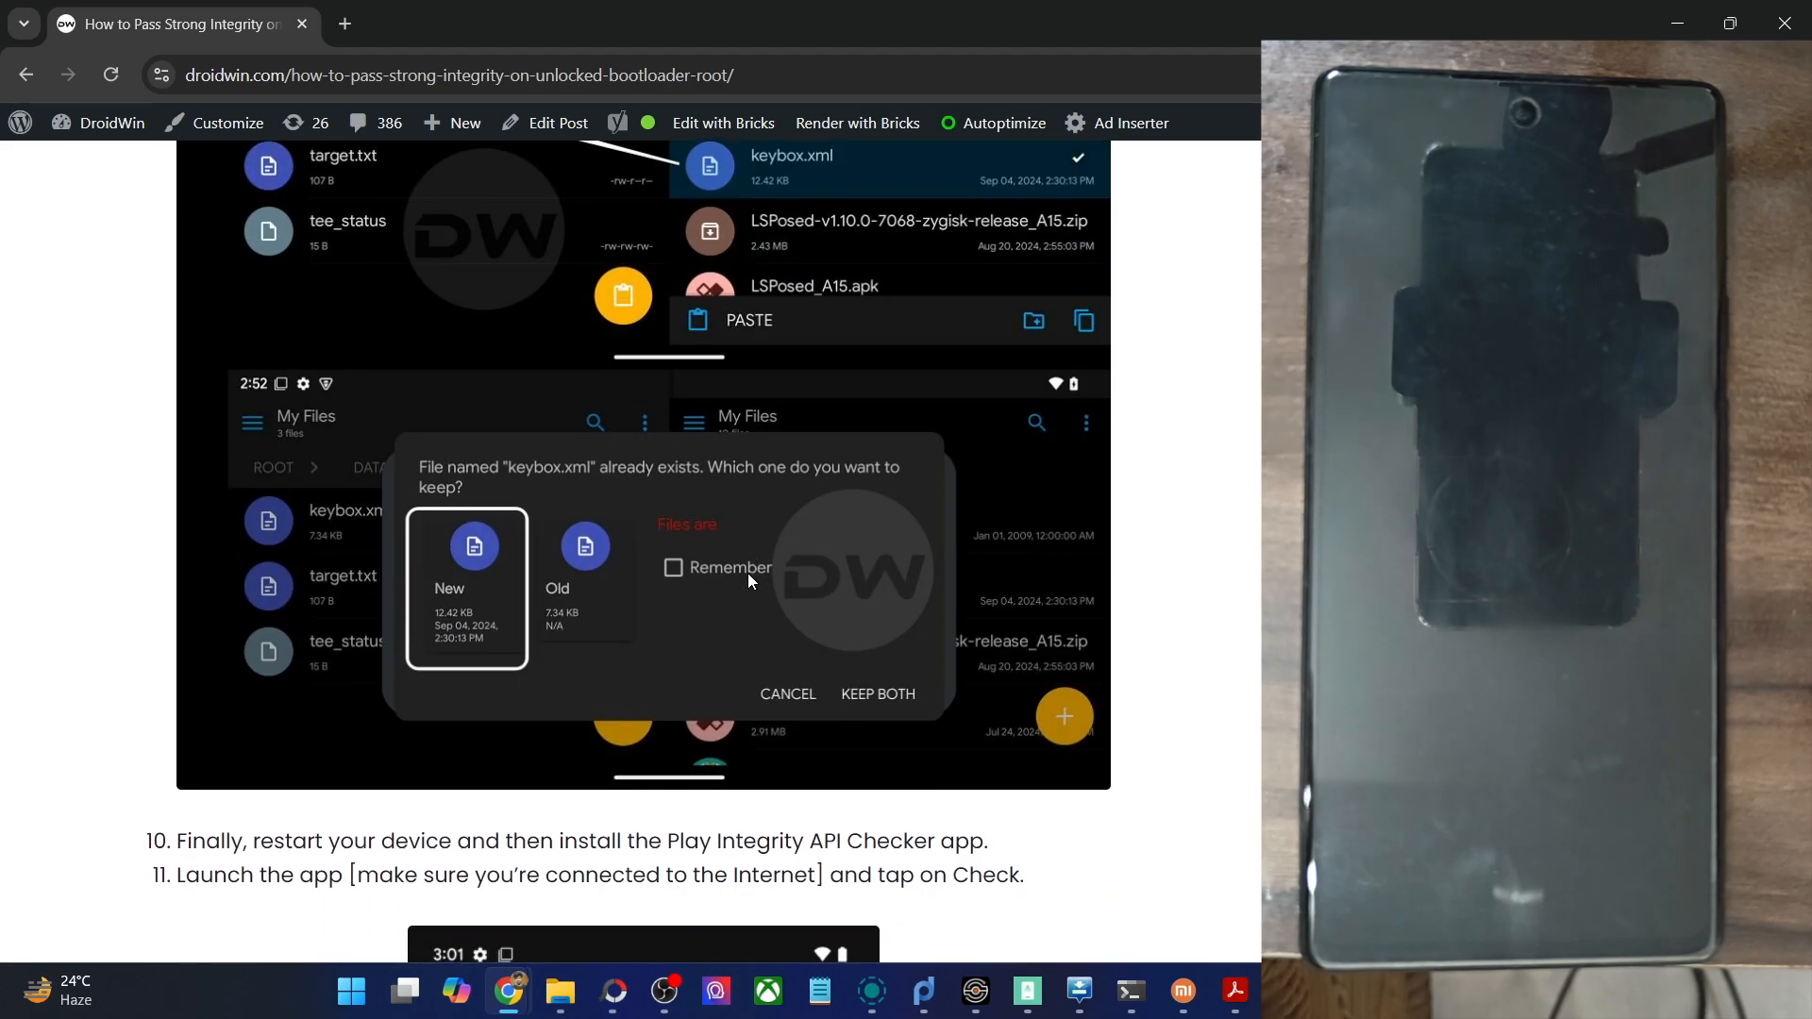
pyautogui.moveTo(931, 626)
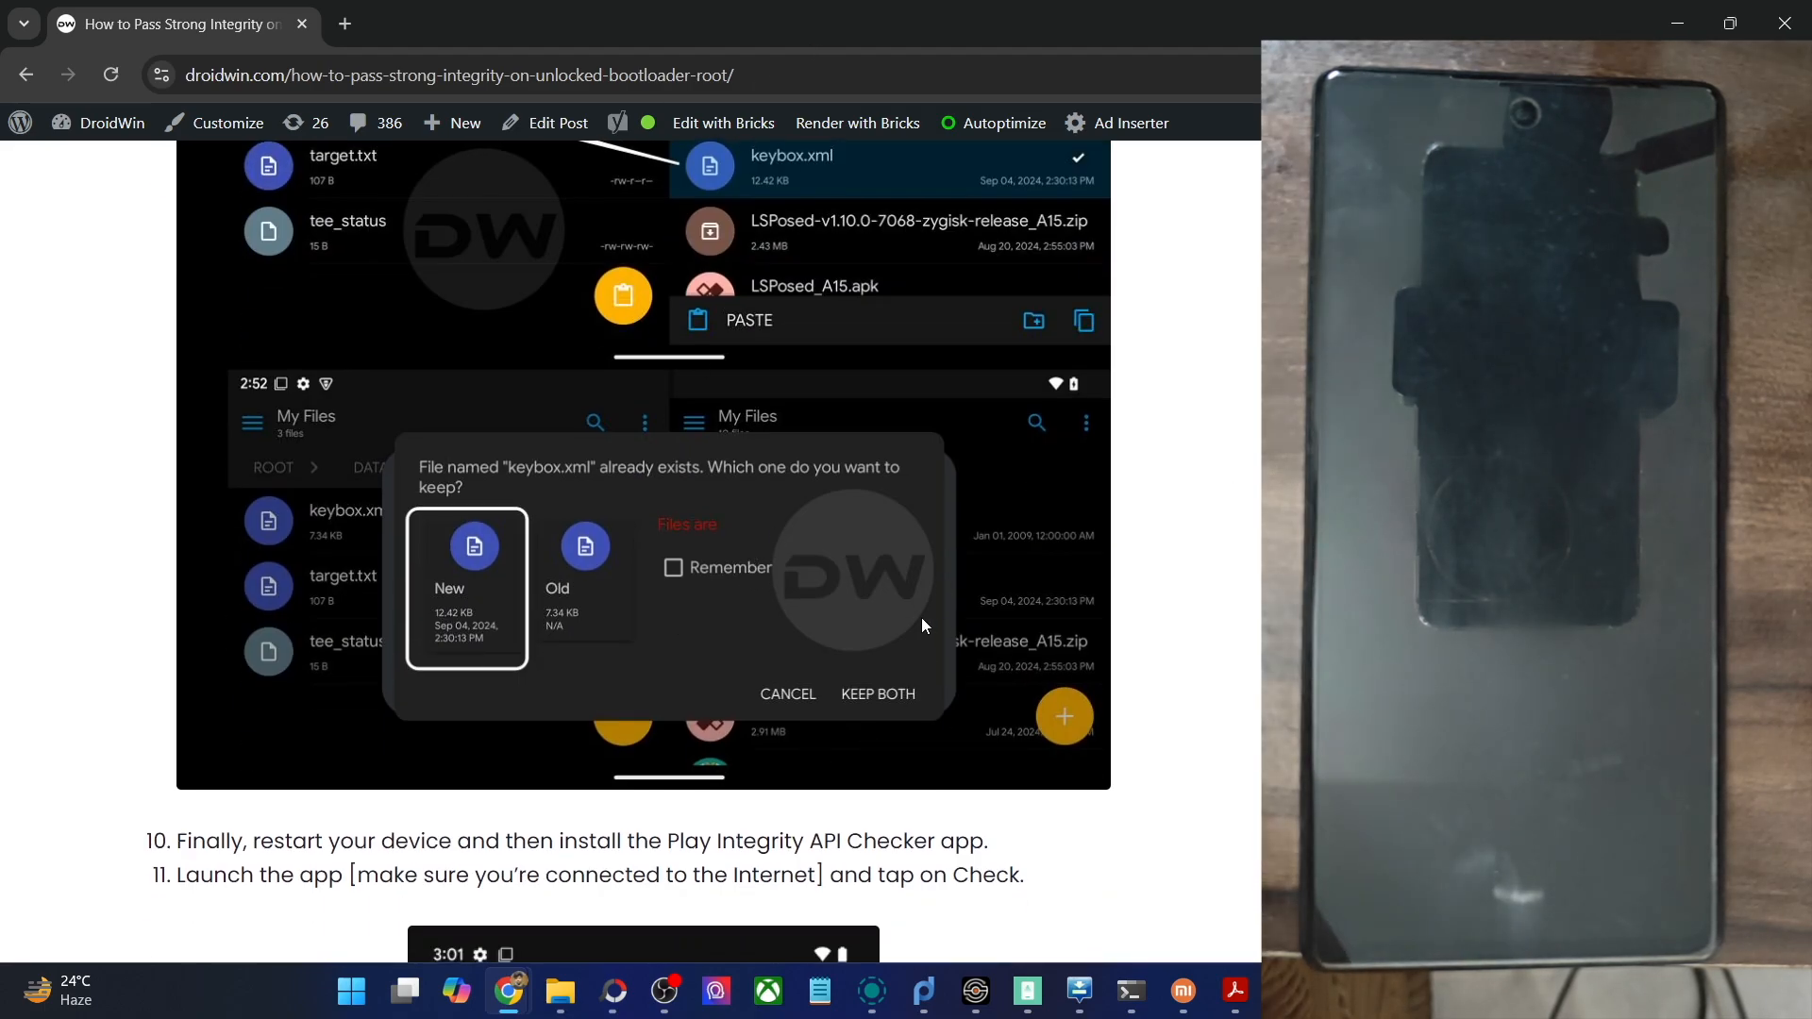
pyautogui.scroll(-3)
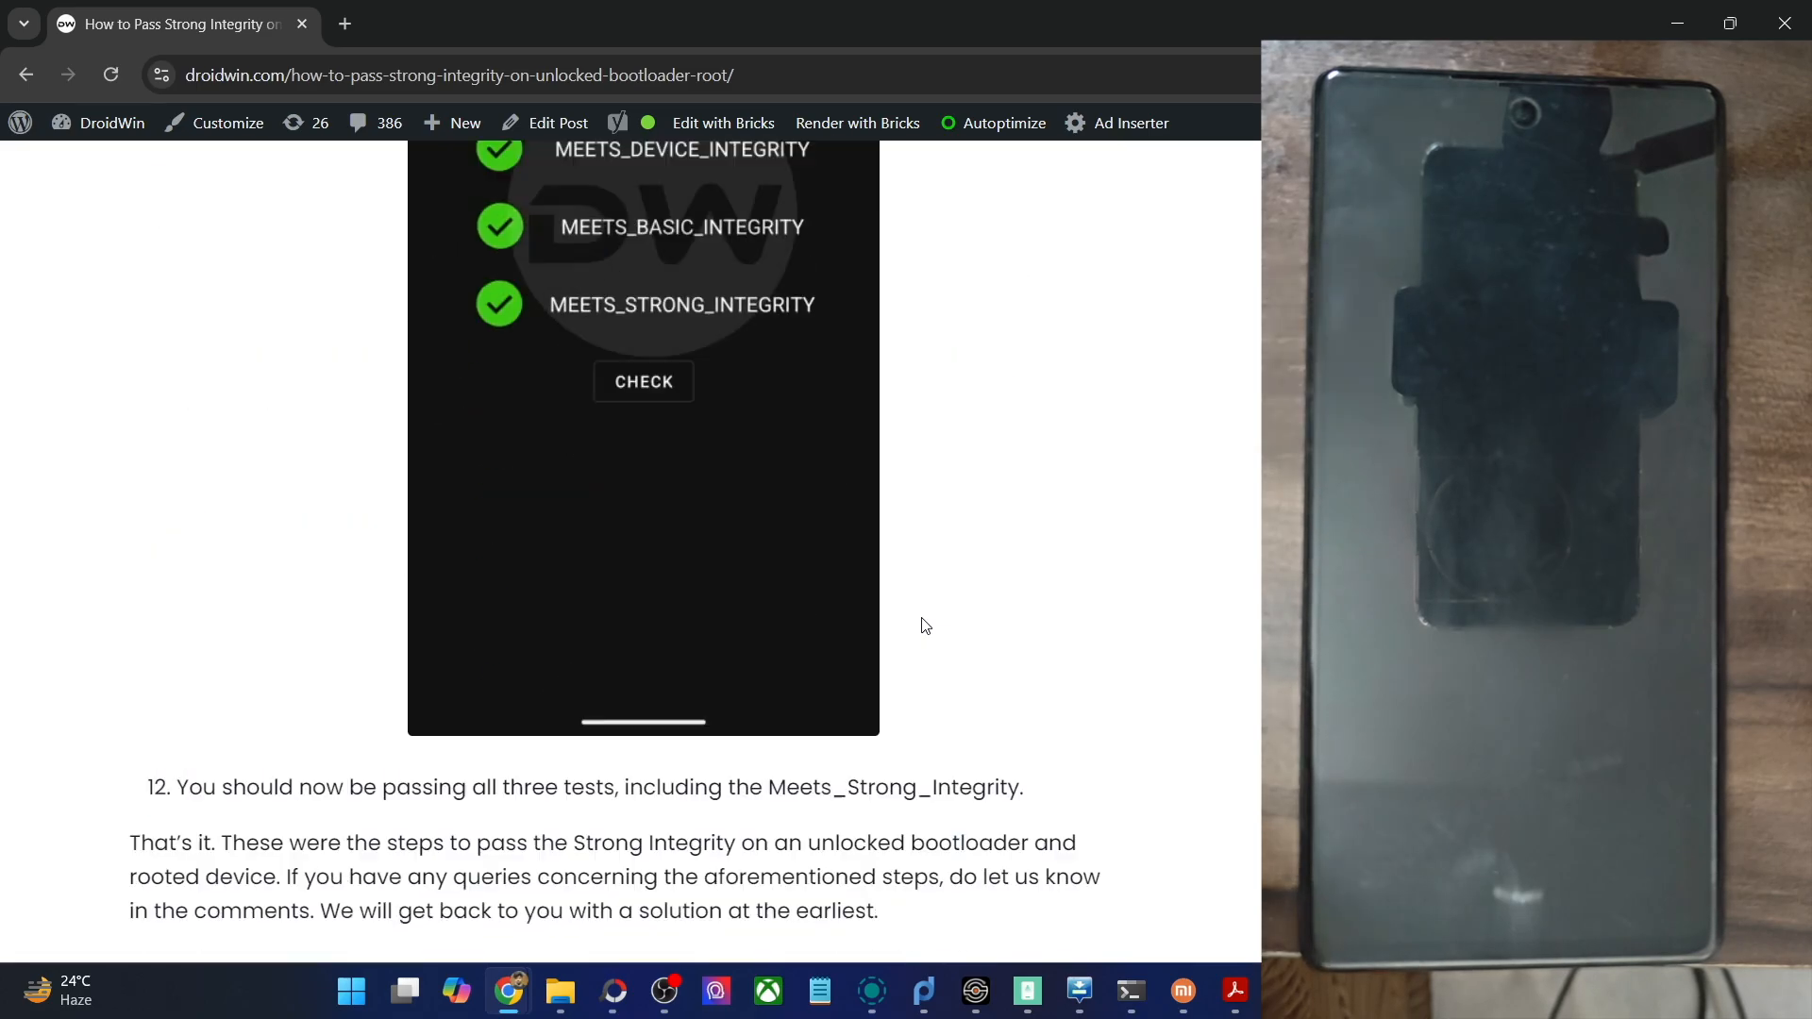
pyautogui.scroll(-3)
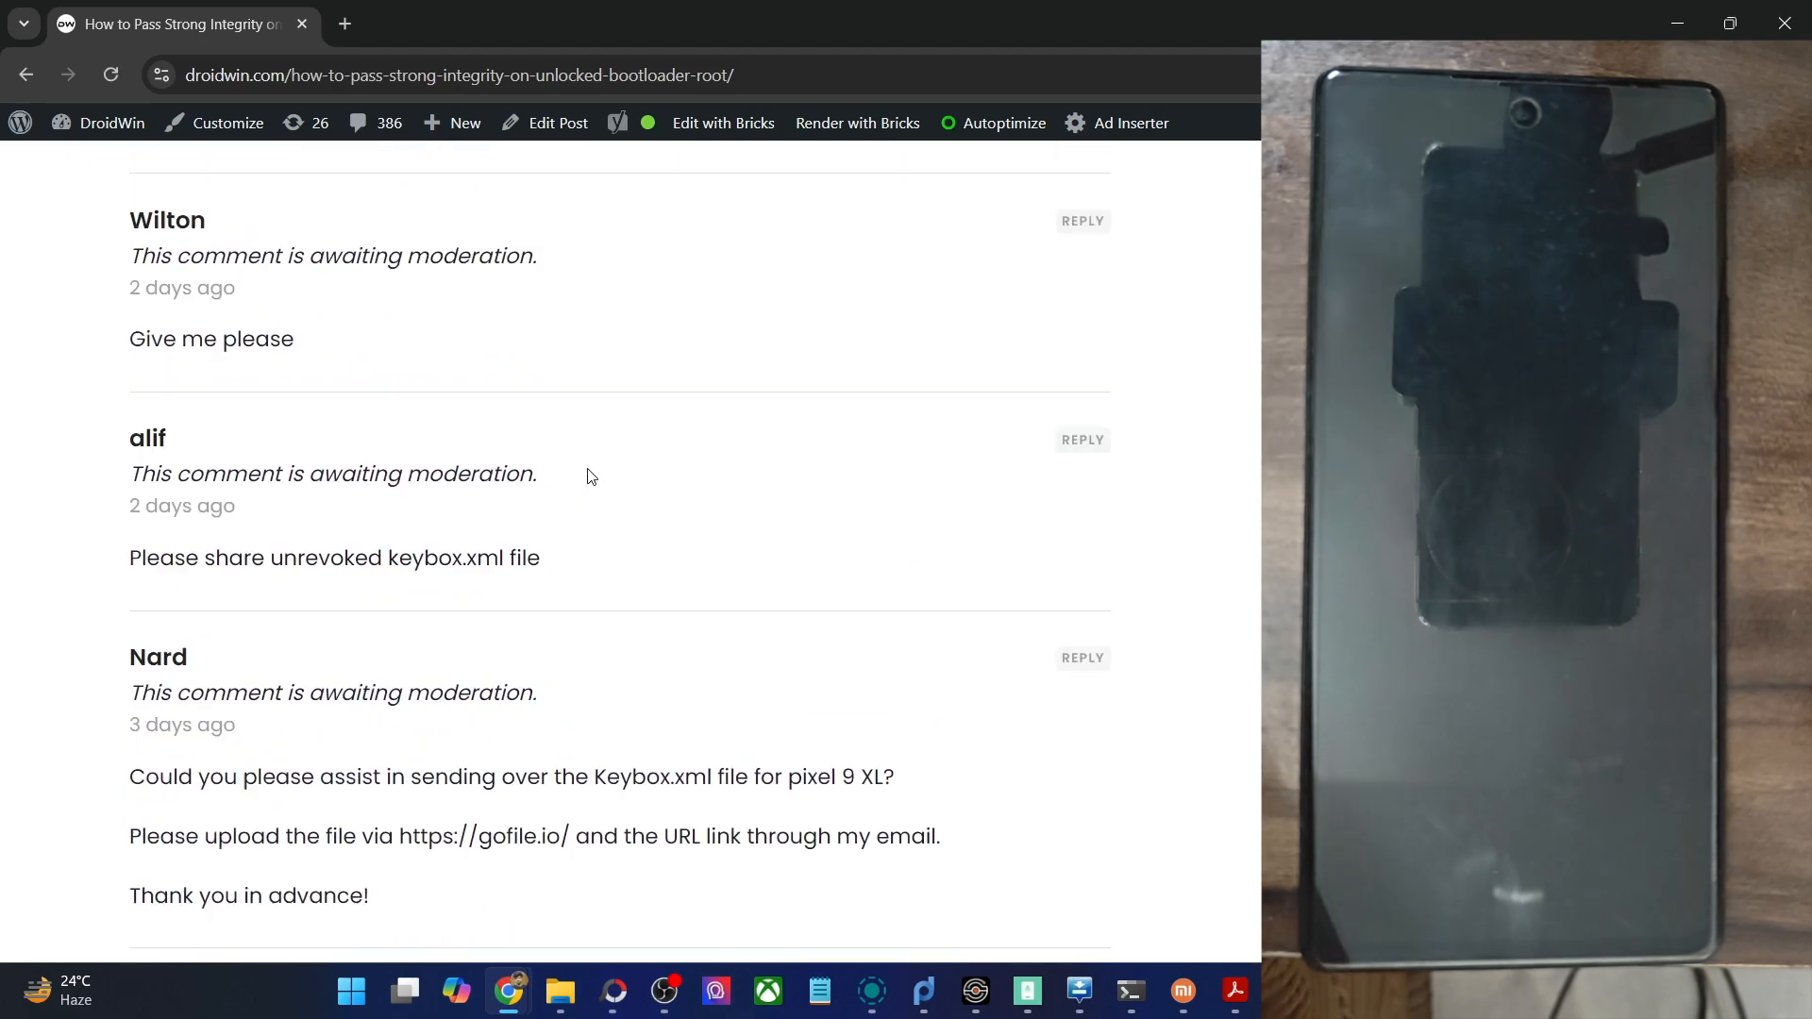
pyautogui.scroll(3)
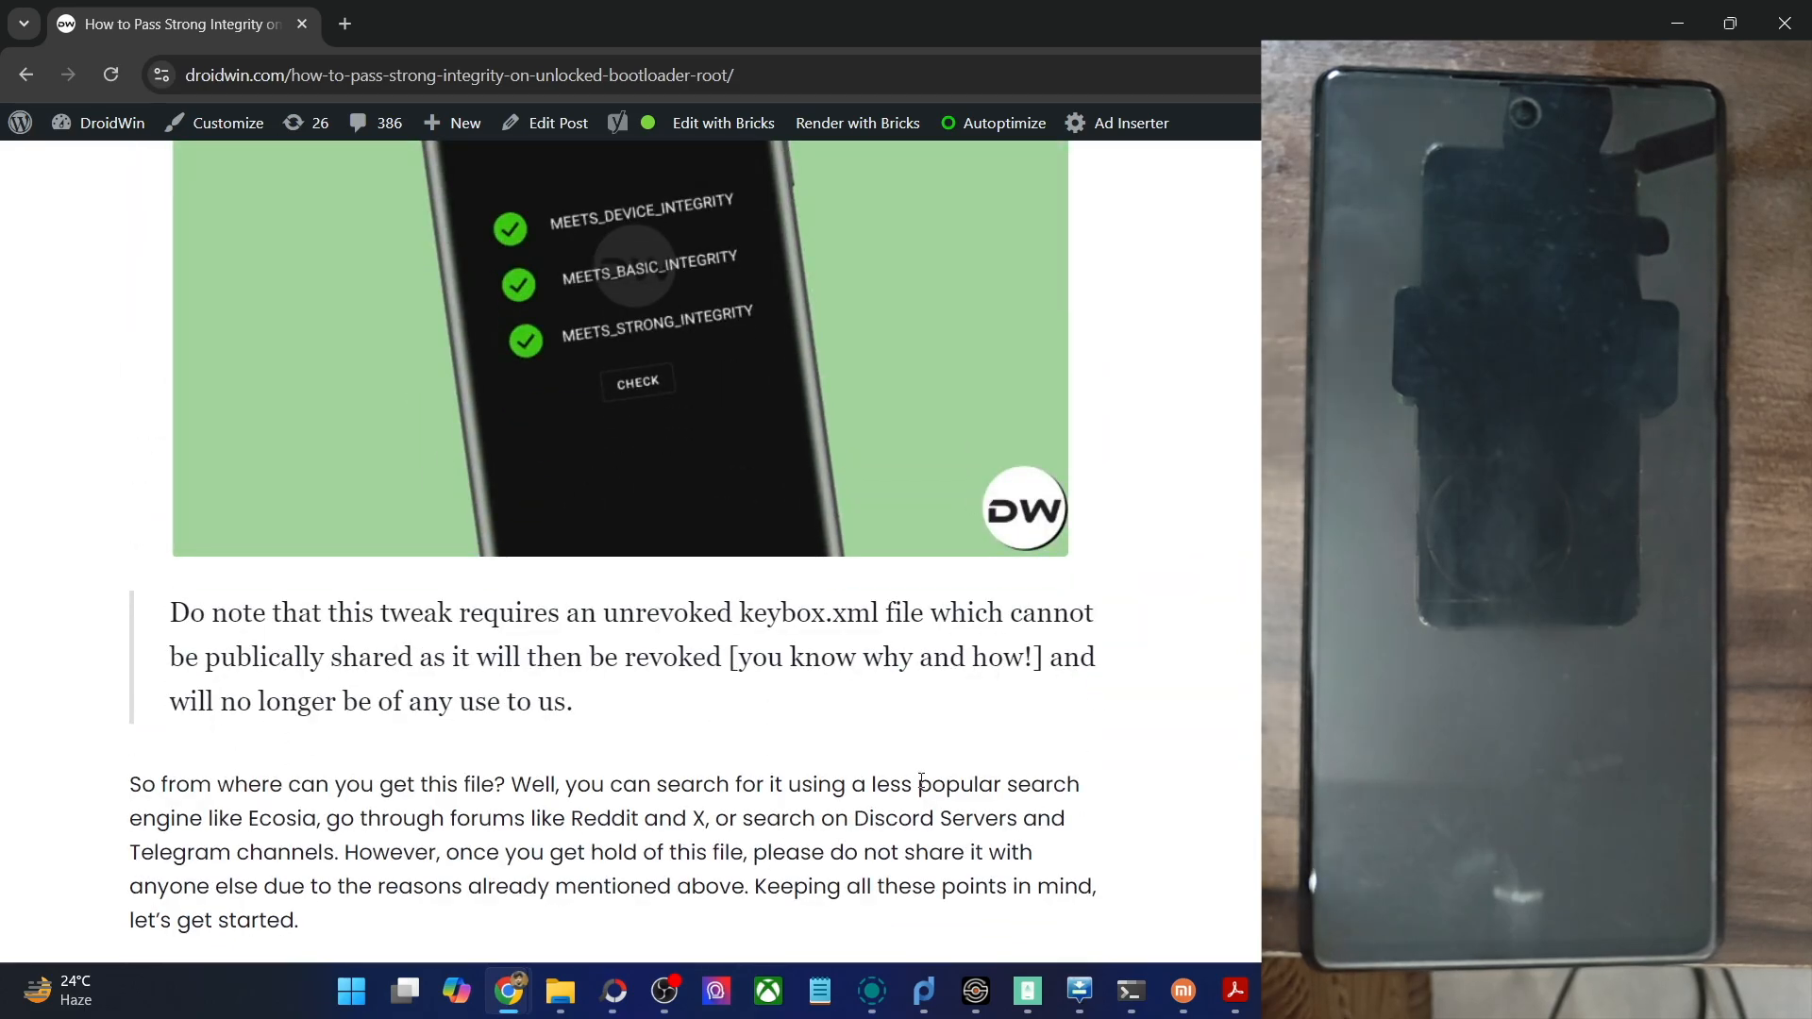
# Step: Scroll the guide back to the 'How to Pass Strong Integrity' heading and its three-passed-checks banner image
pyautogui.scroll(-3)
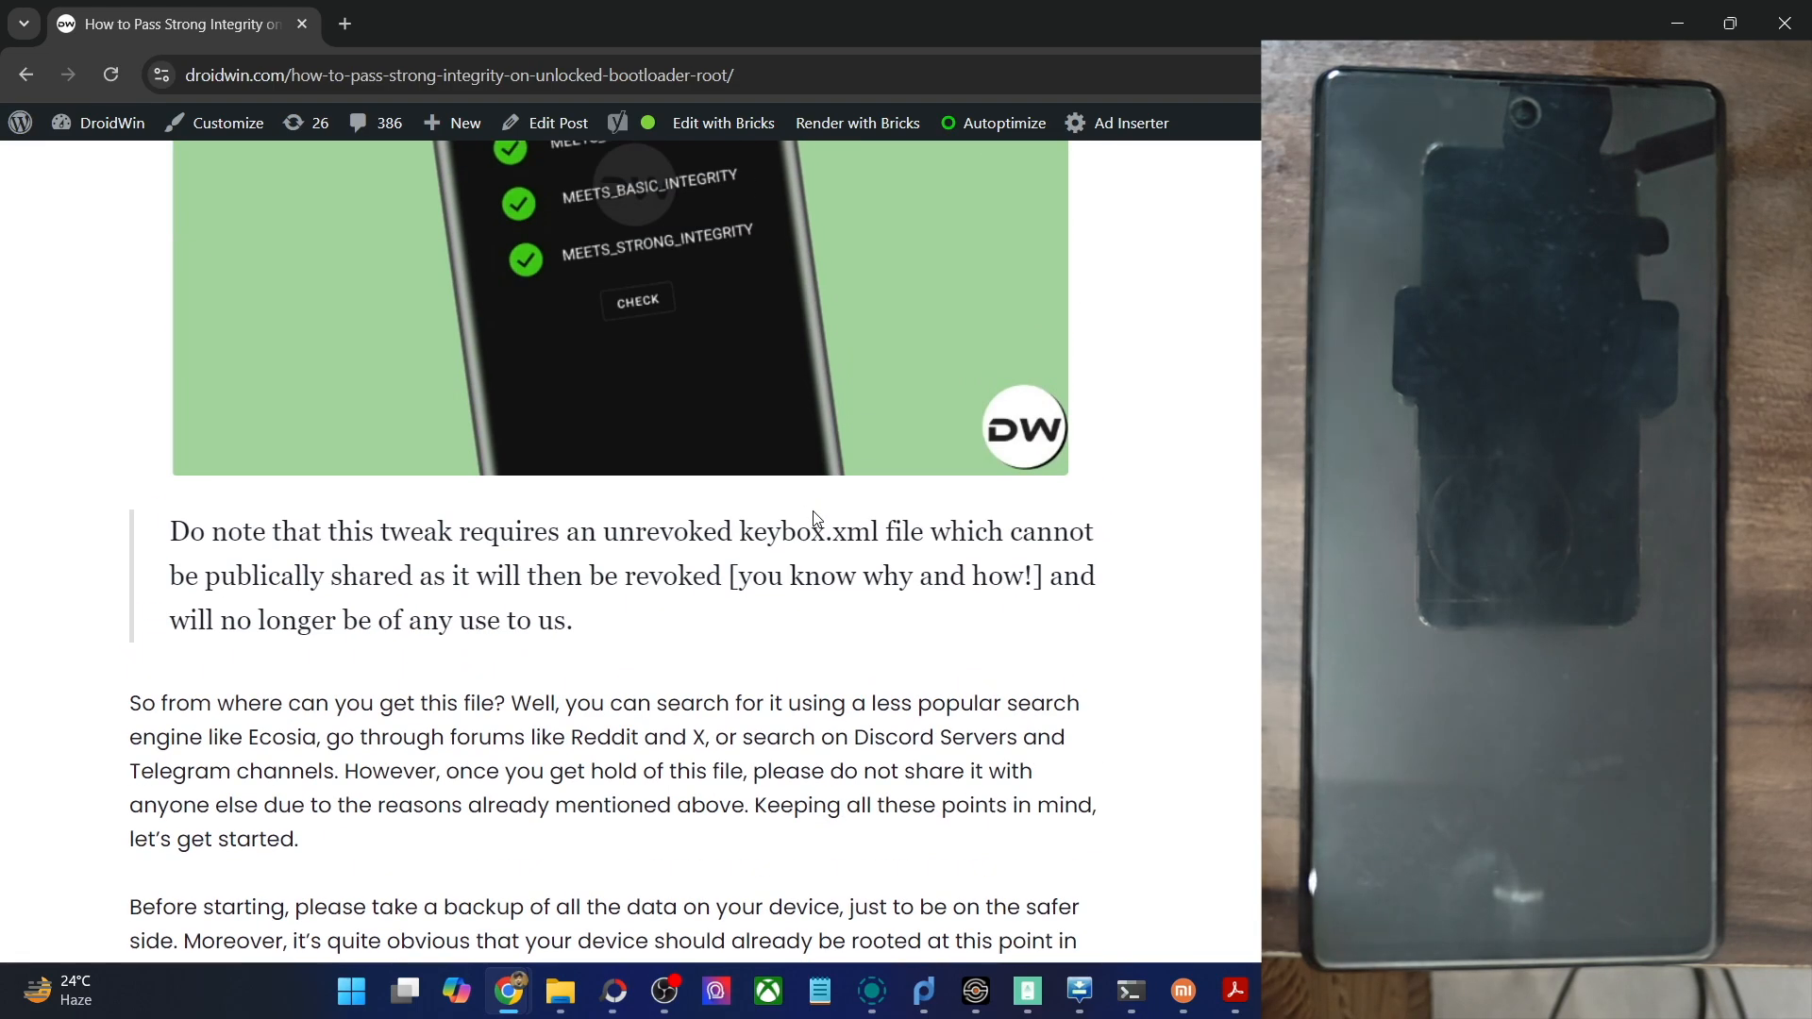
pyautogui.scroll(-3)
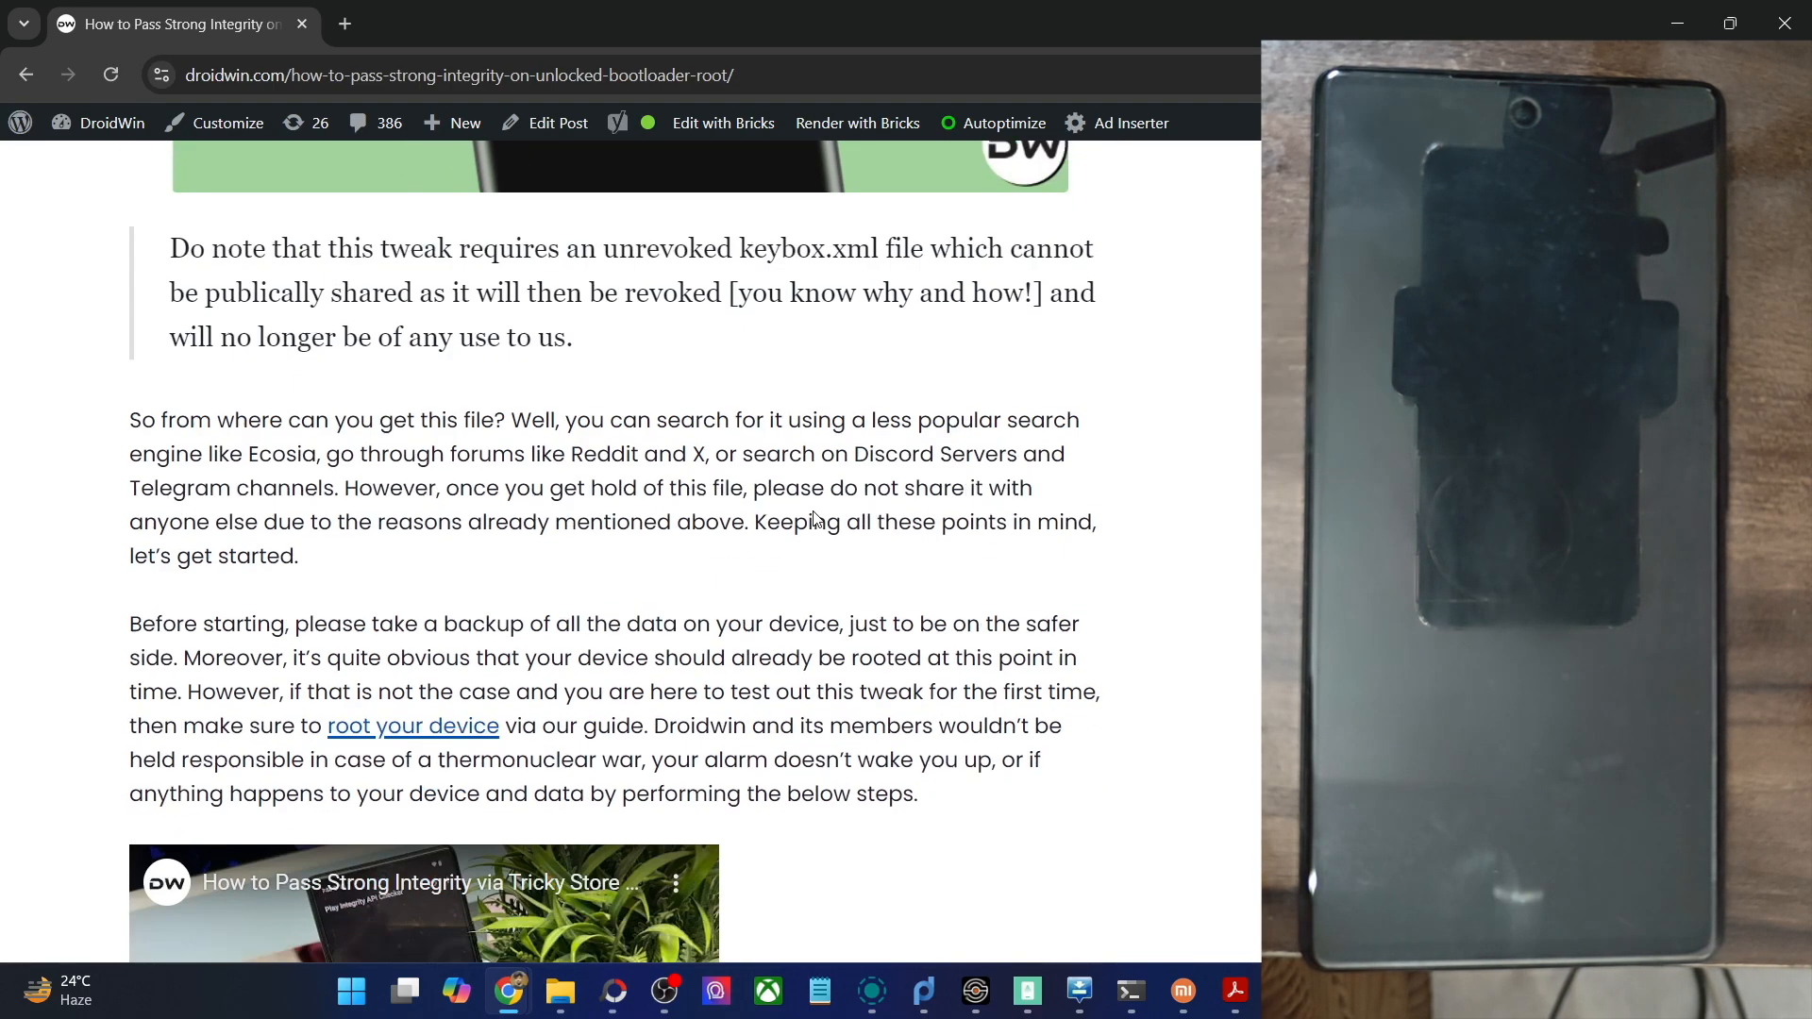
pyautogui.scroll(-3)
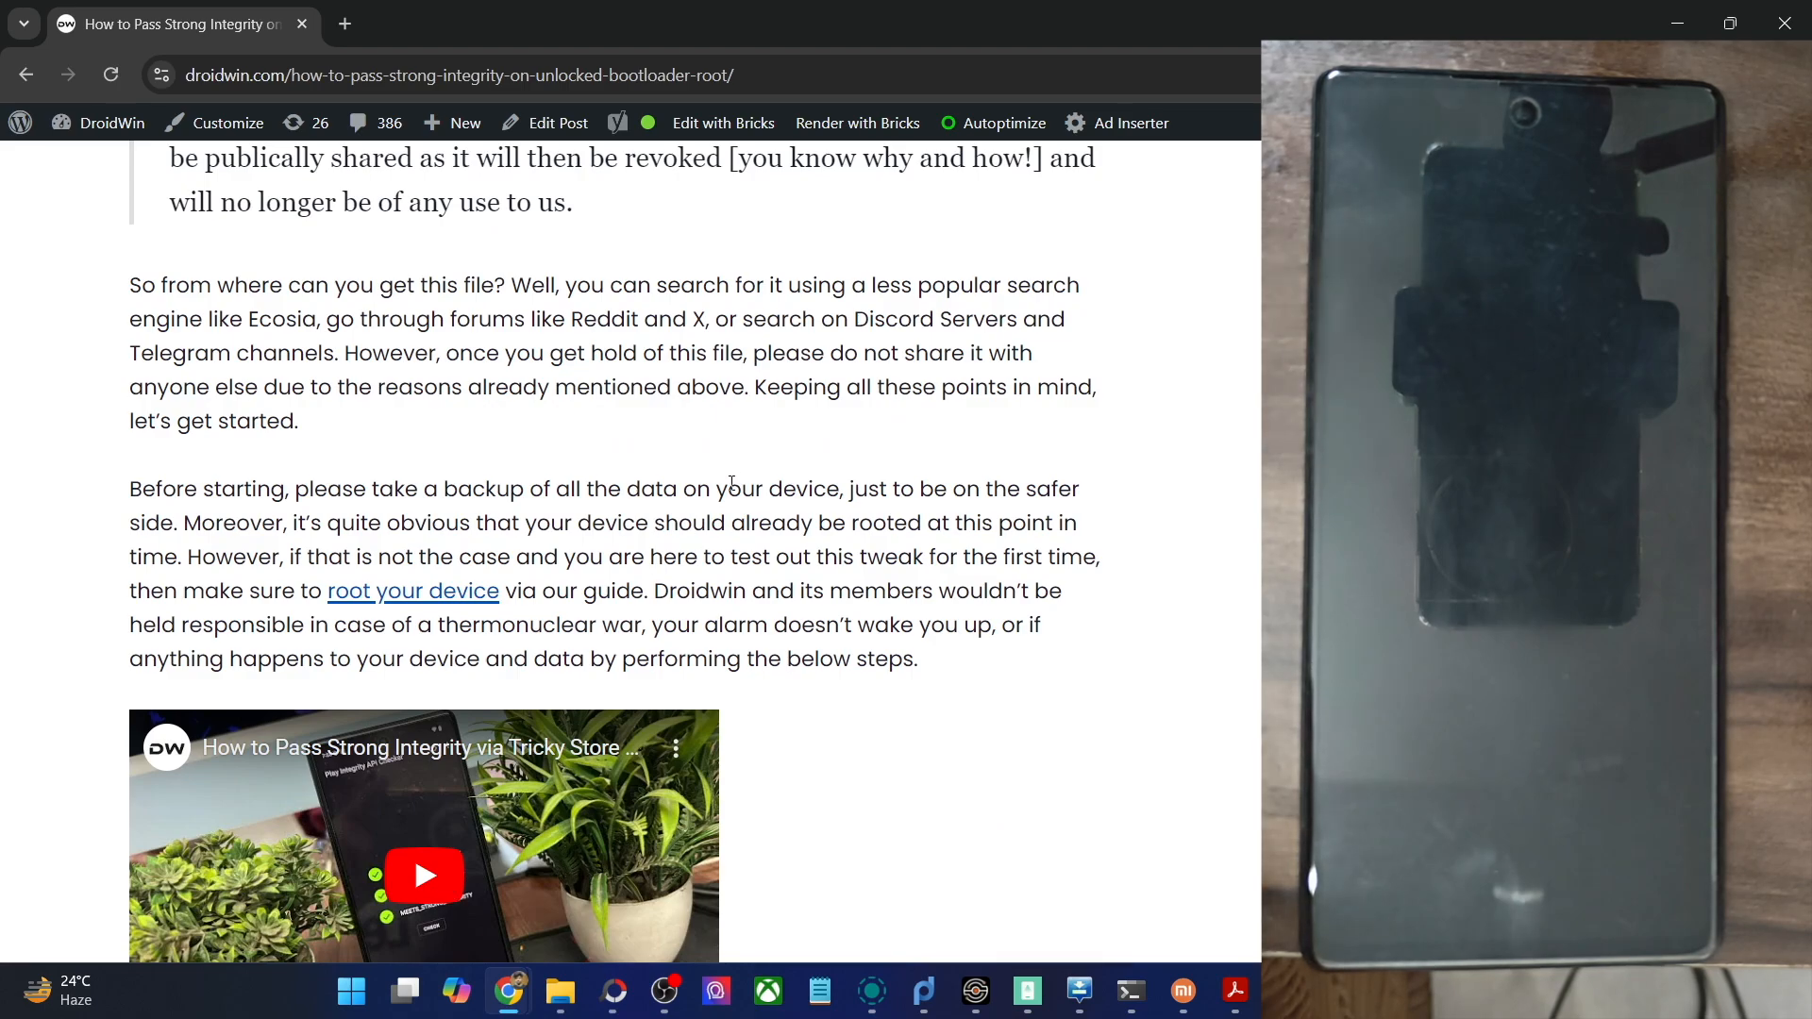
pyautogui.scroll(-3)
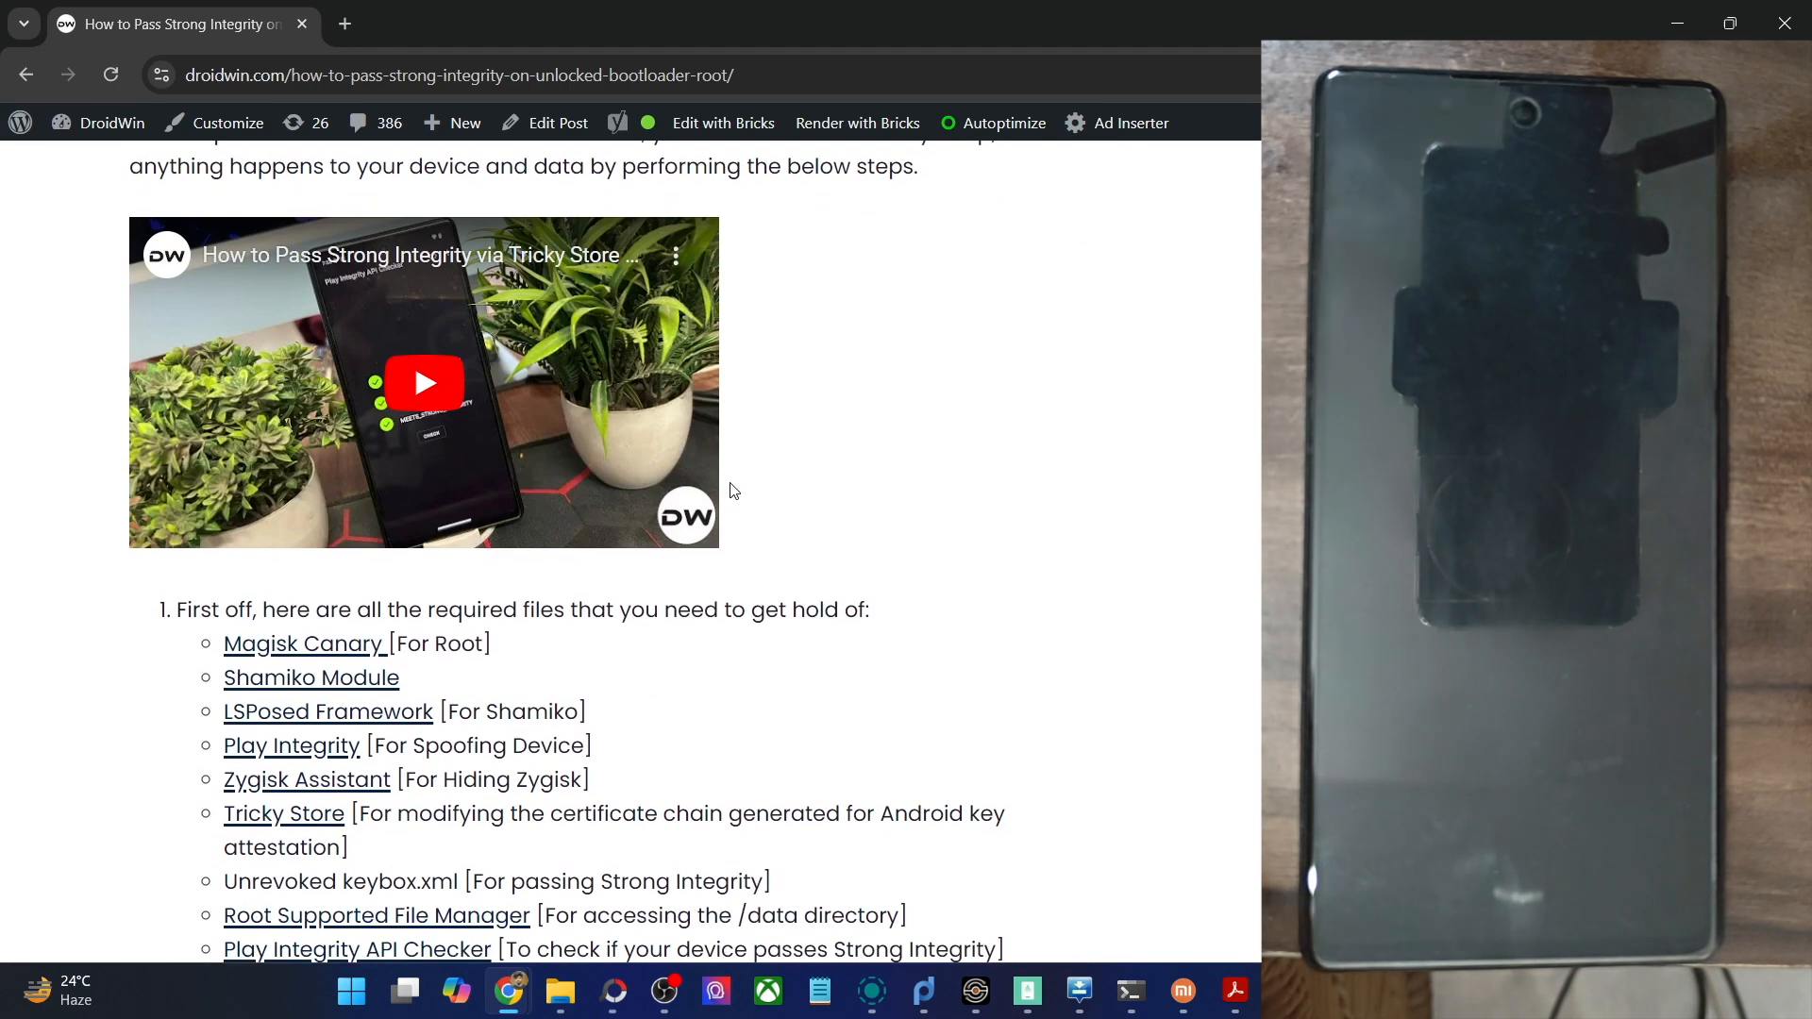
pyautogui.scroll(3)
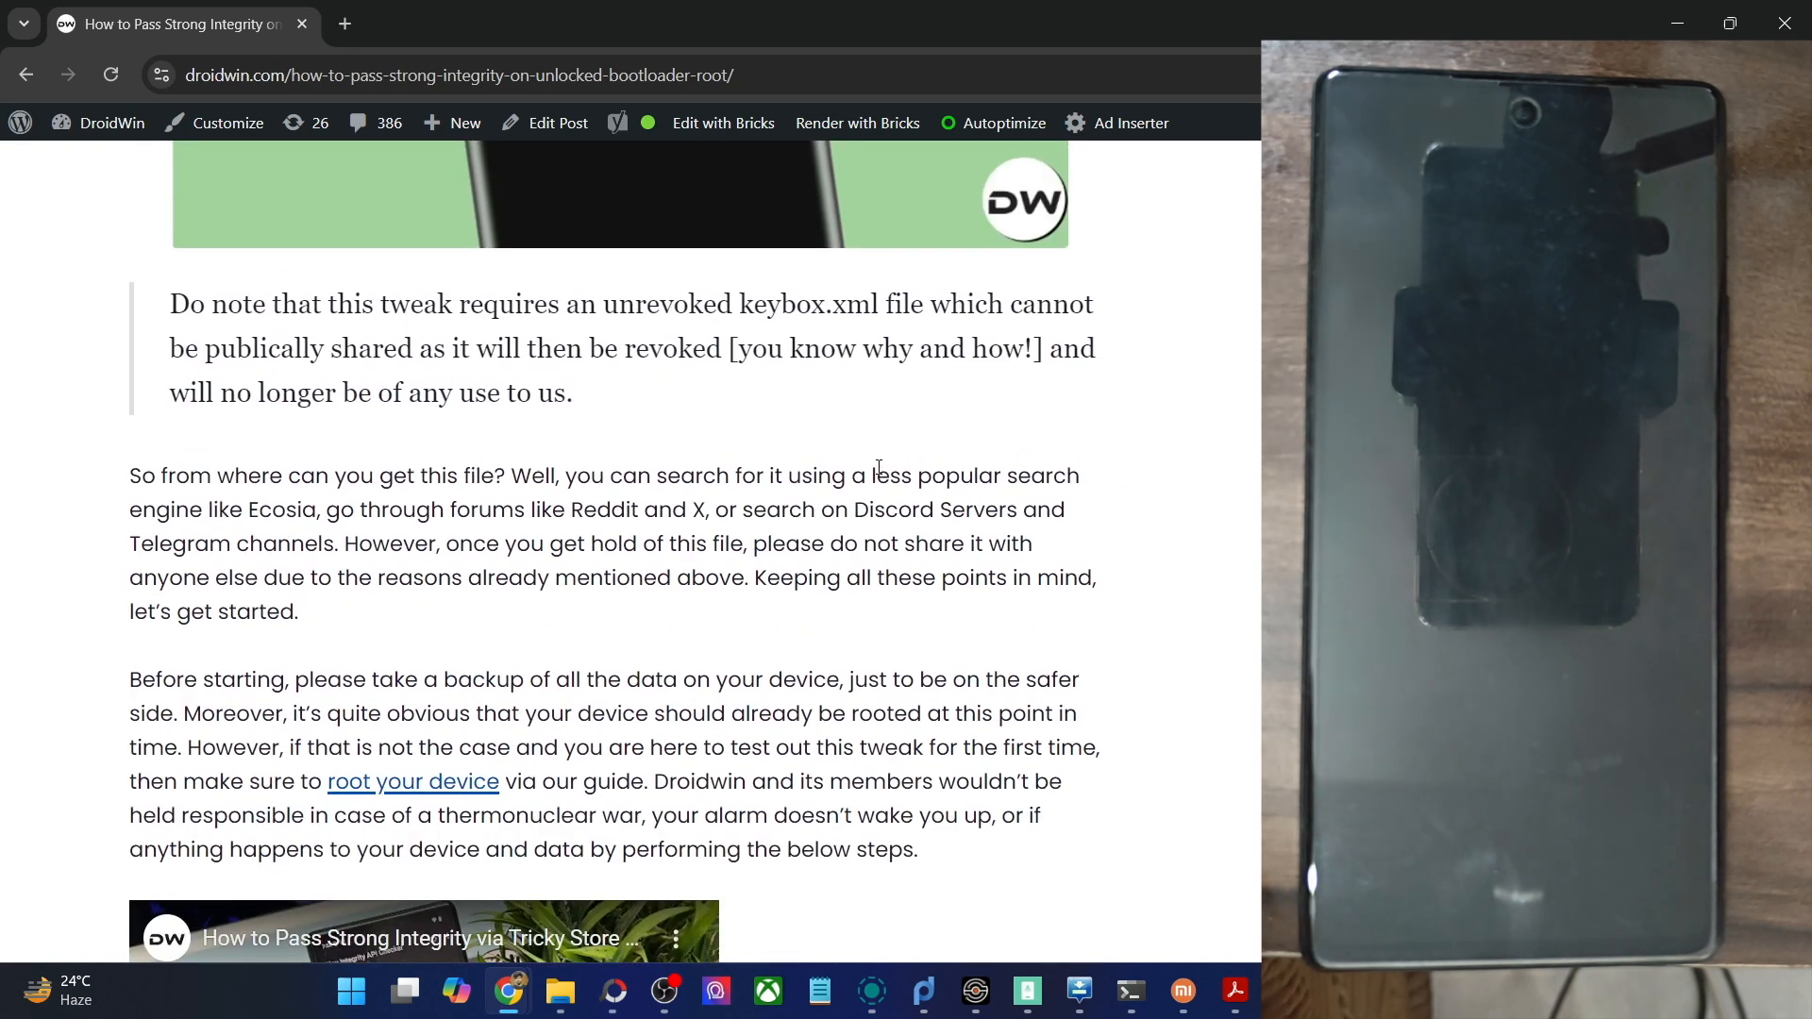
pyautogui.scroll(3)
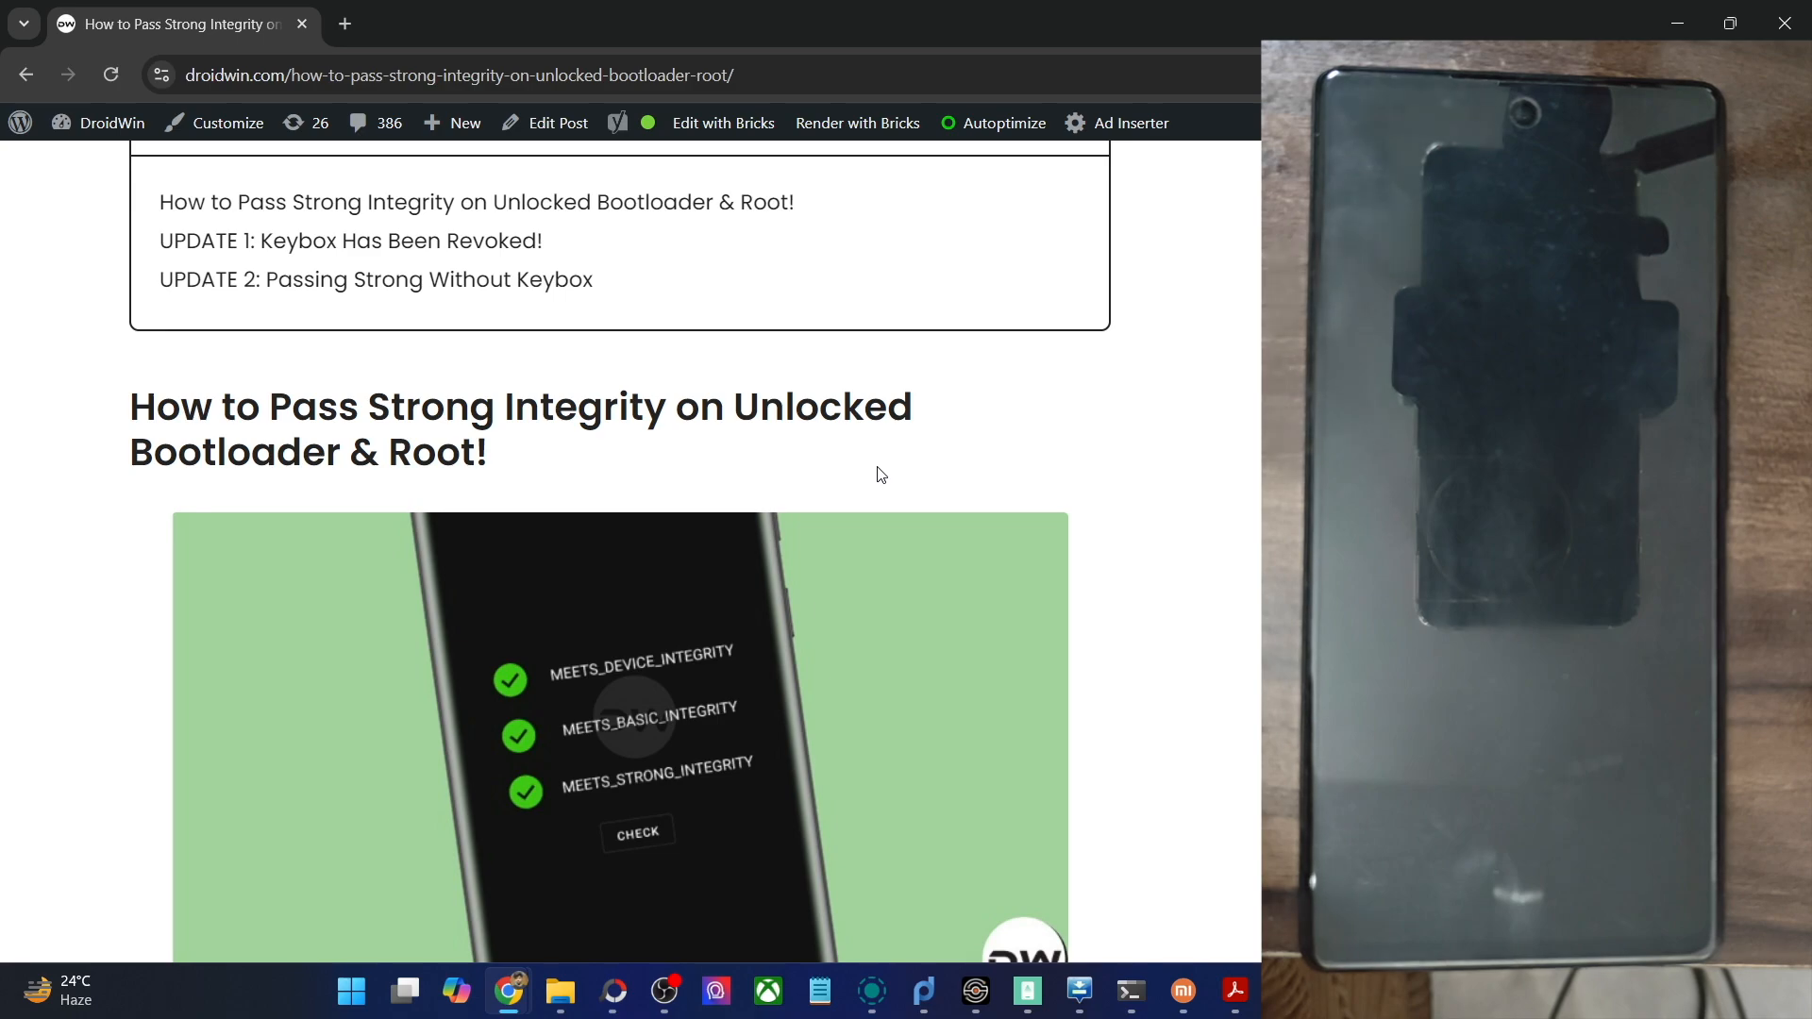
pyautogui.scroll(-3)
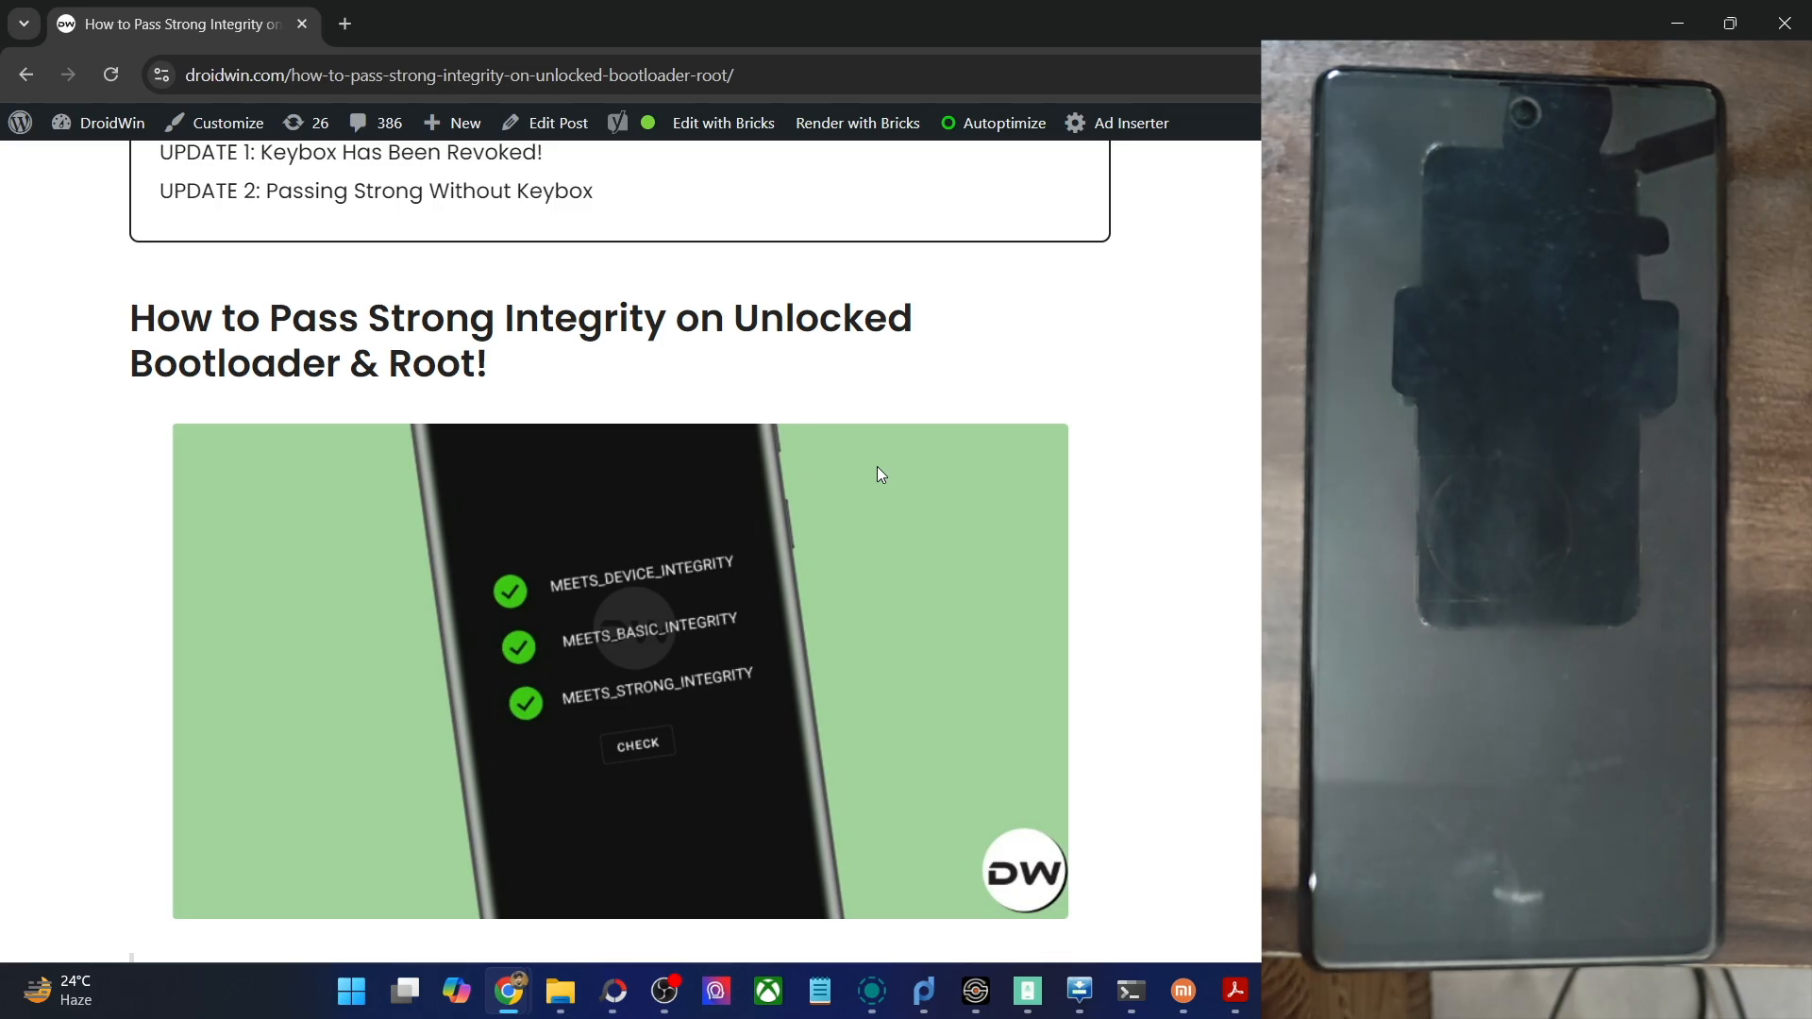
pyautogui.scroll(-3)
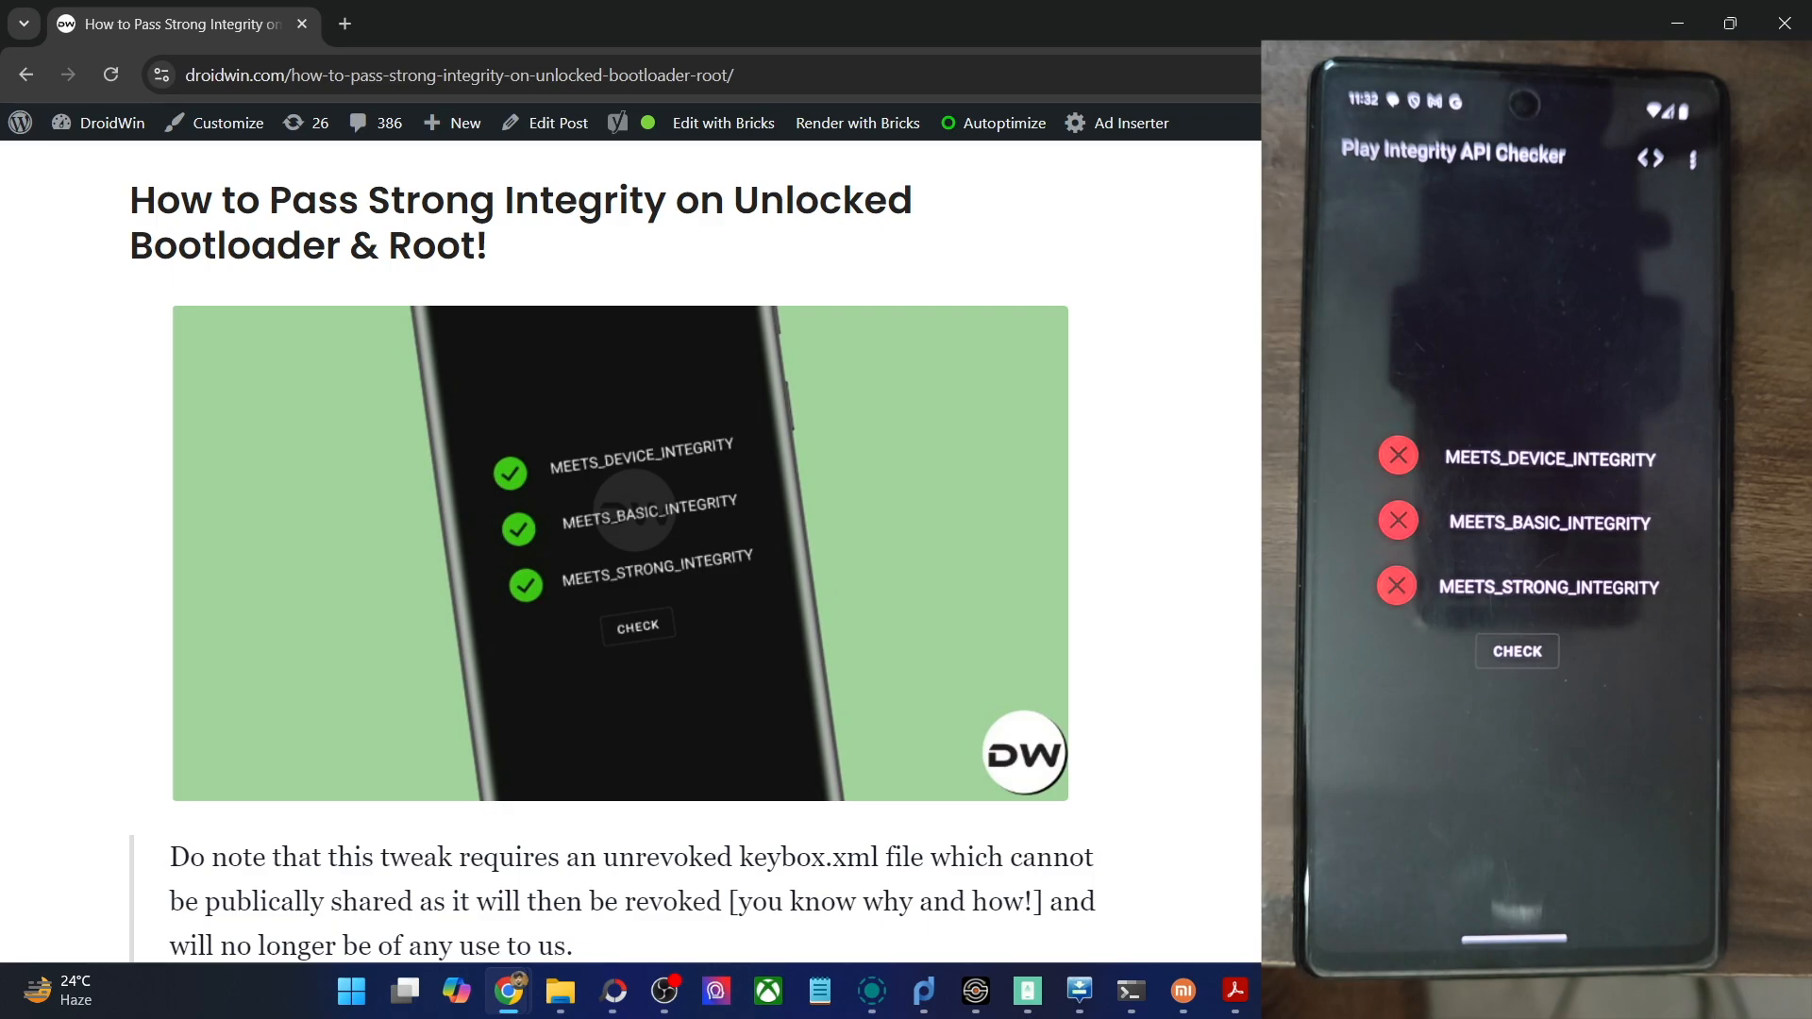
# Step: Scroll the article to its list of required files while the phone shows all three integrity checks failing
pyautogui.scroll(-3)
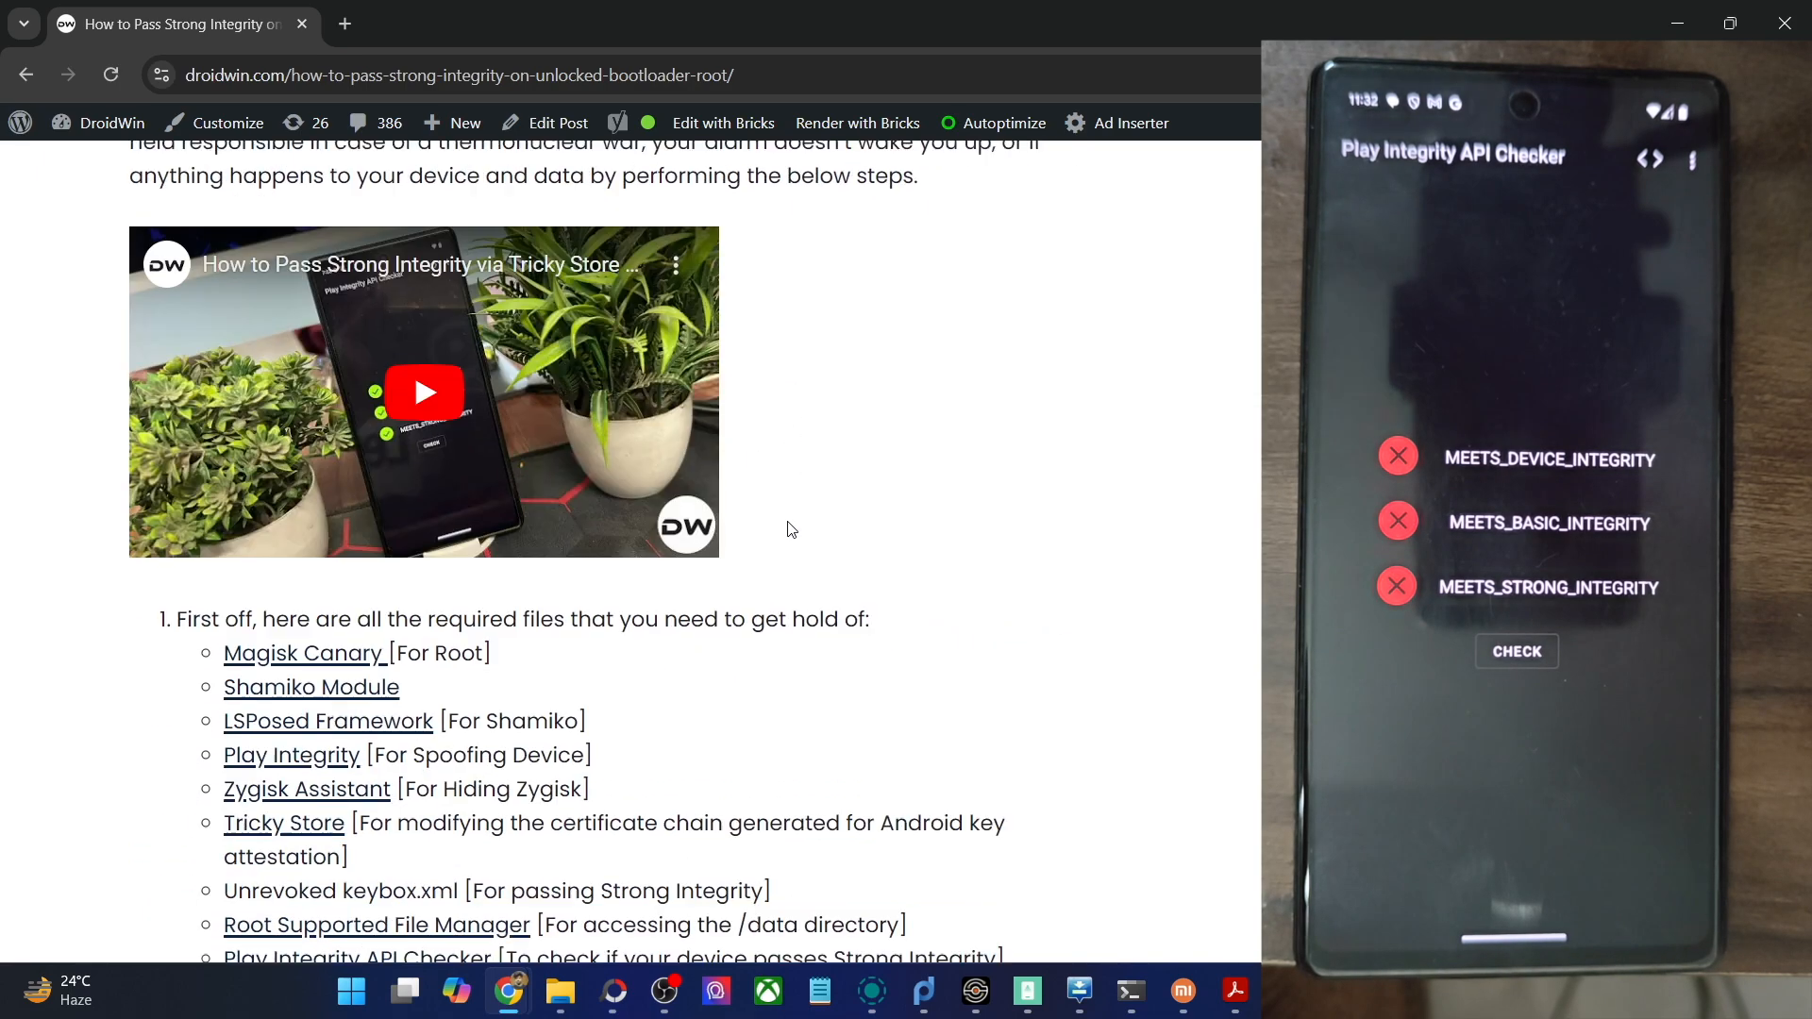
pyautogui.scroll(-3)
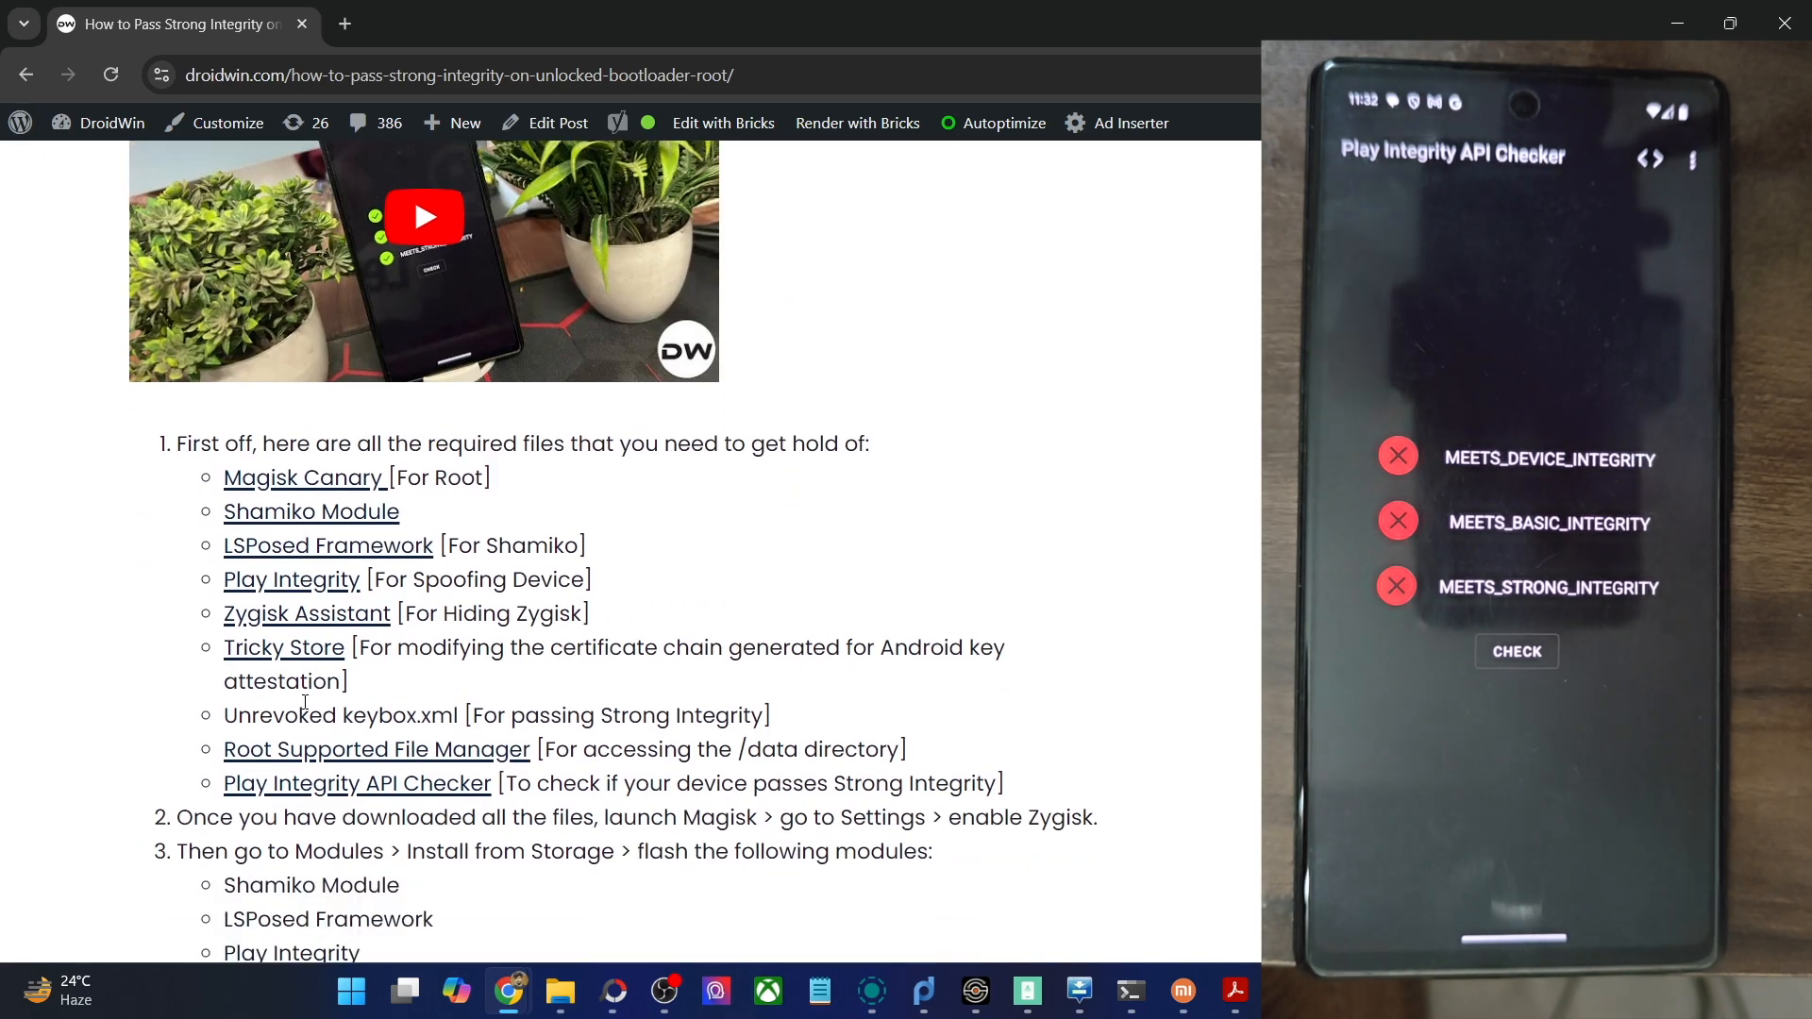
pyautogui.moveTo(376, 749)
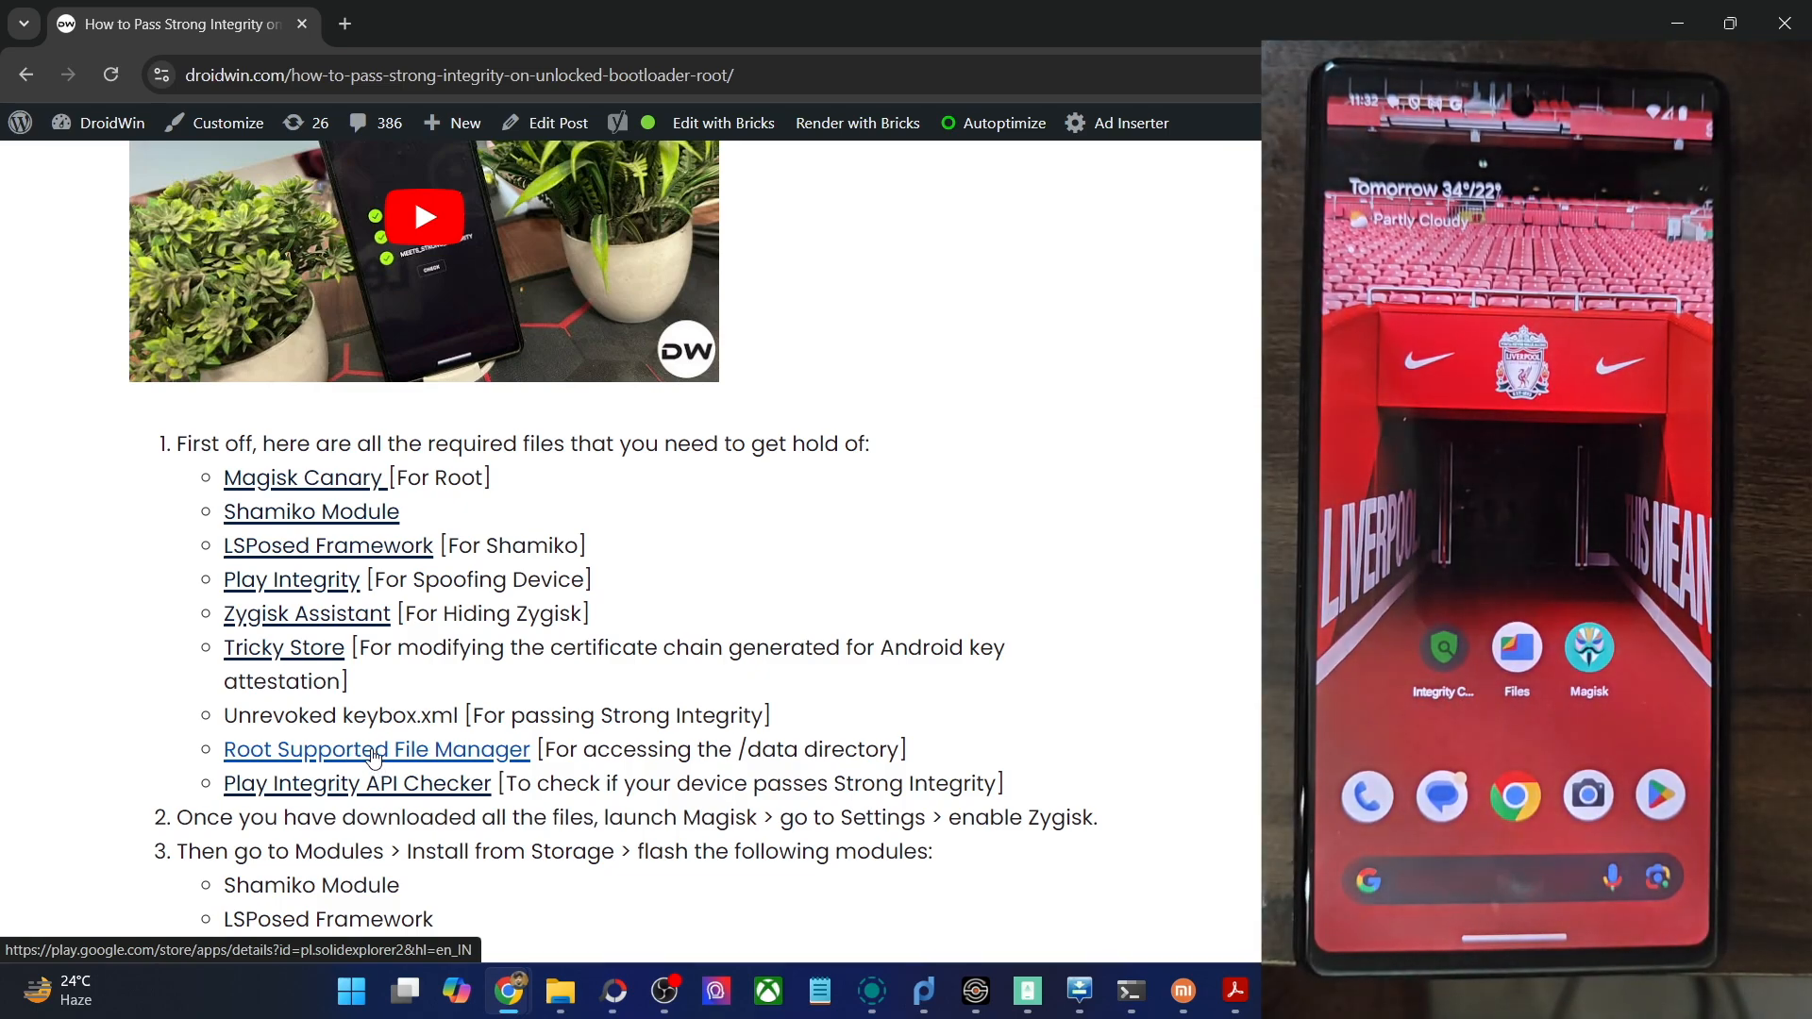
pyautogui.moveTo(474, 755)
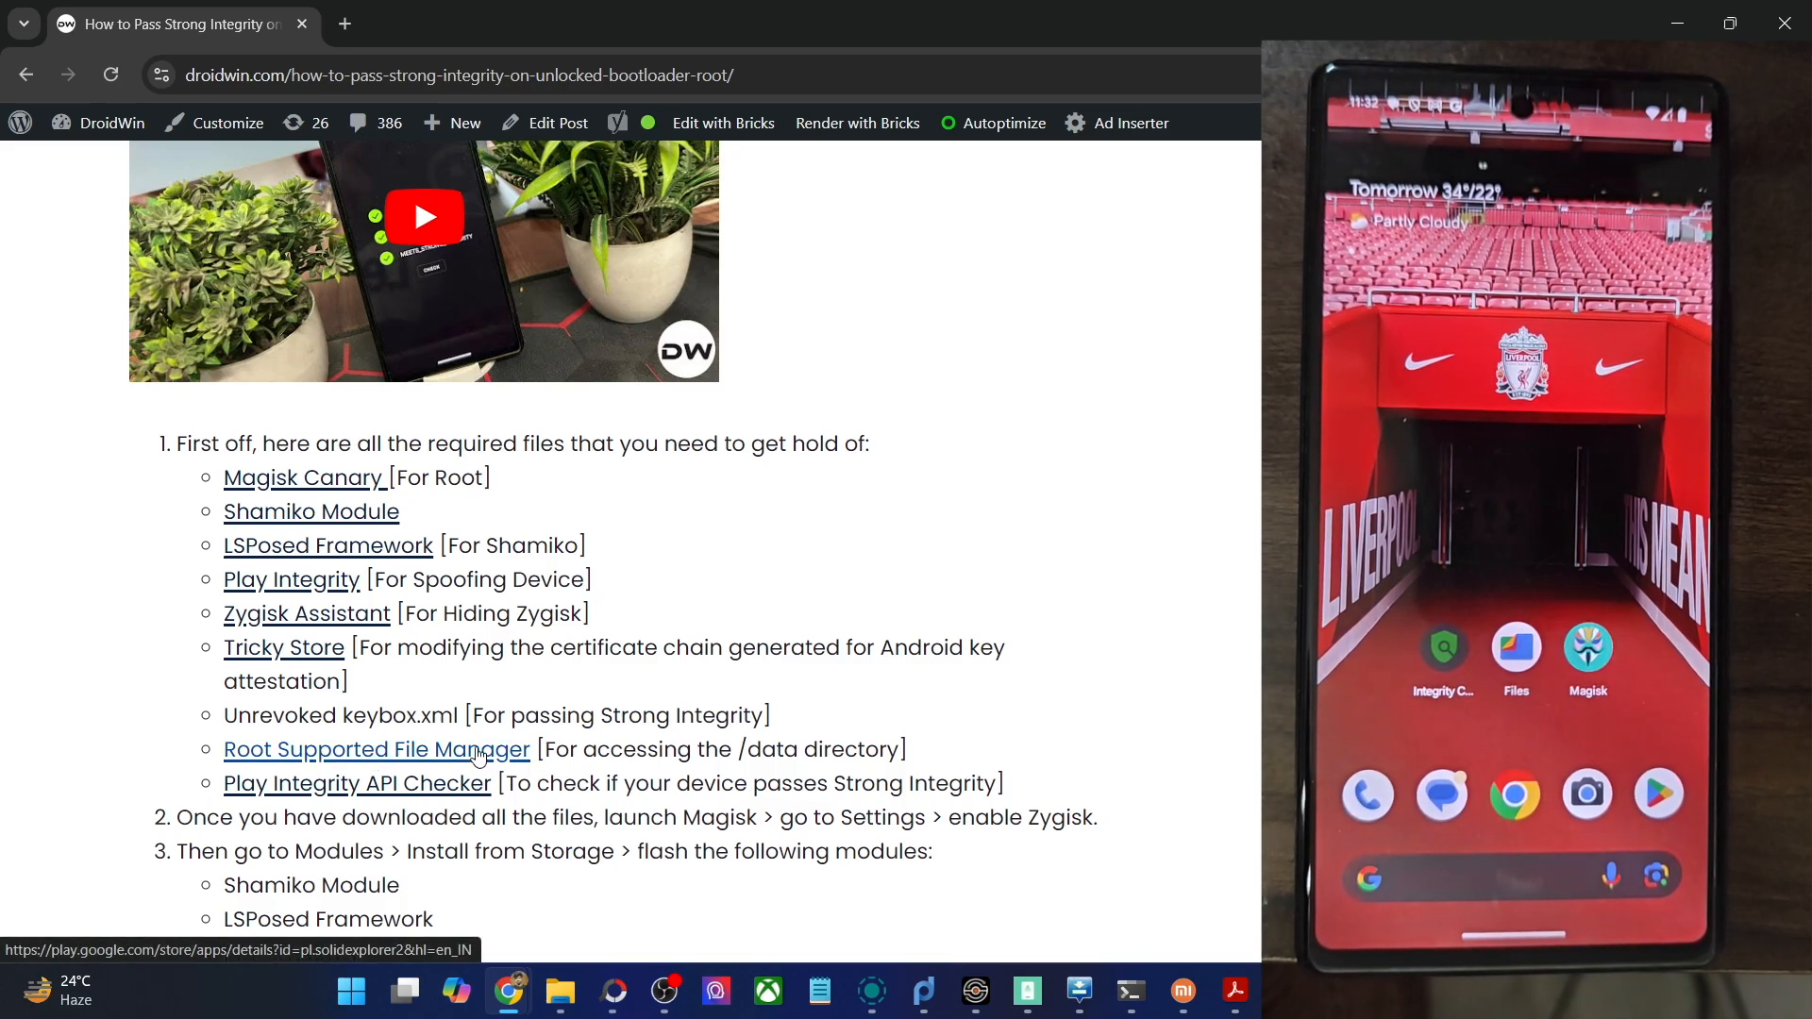
pyautogui.moveTo(413, 796)
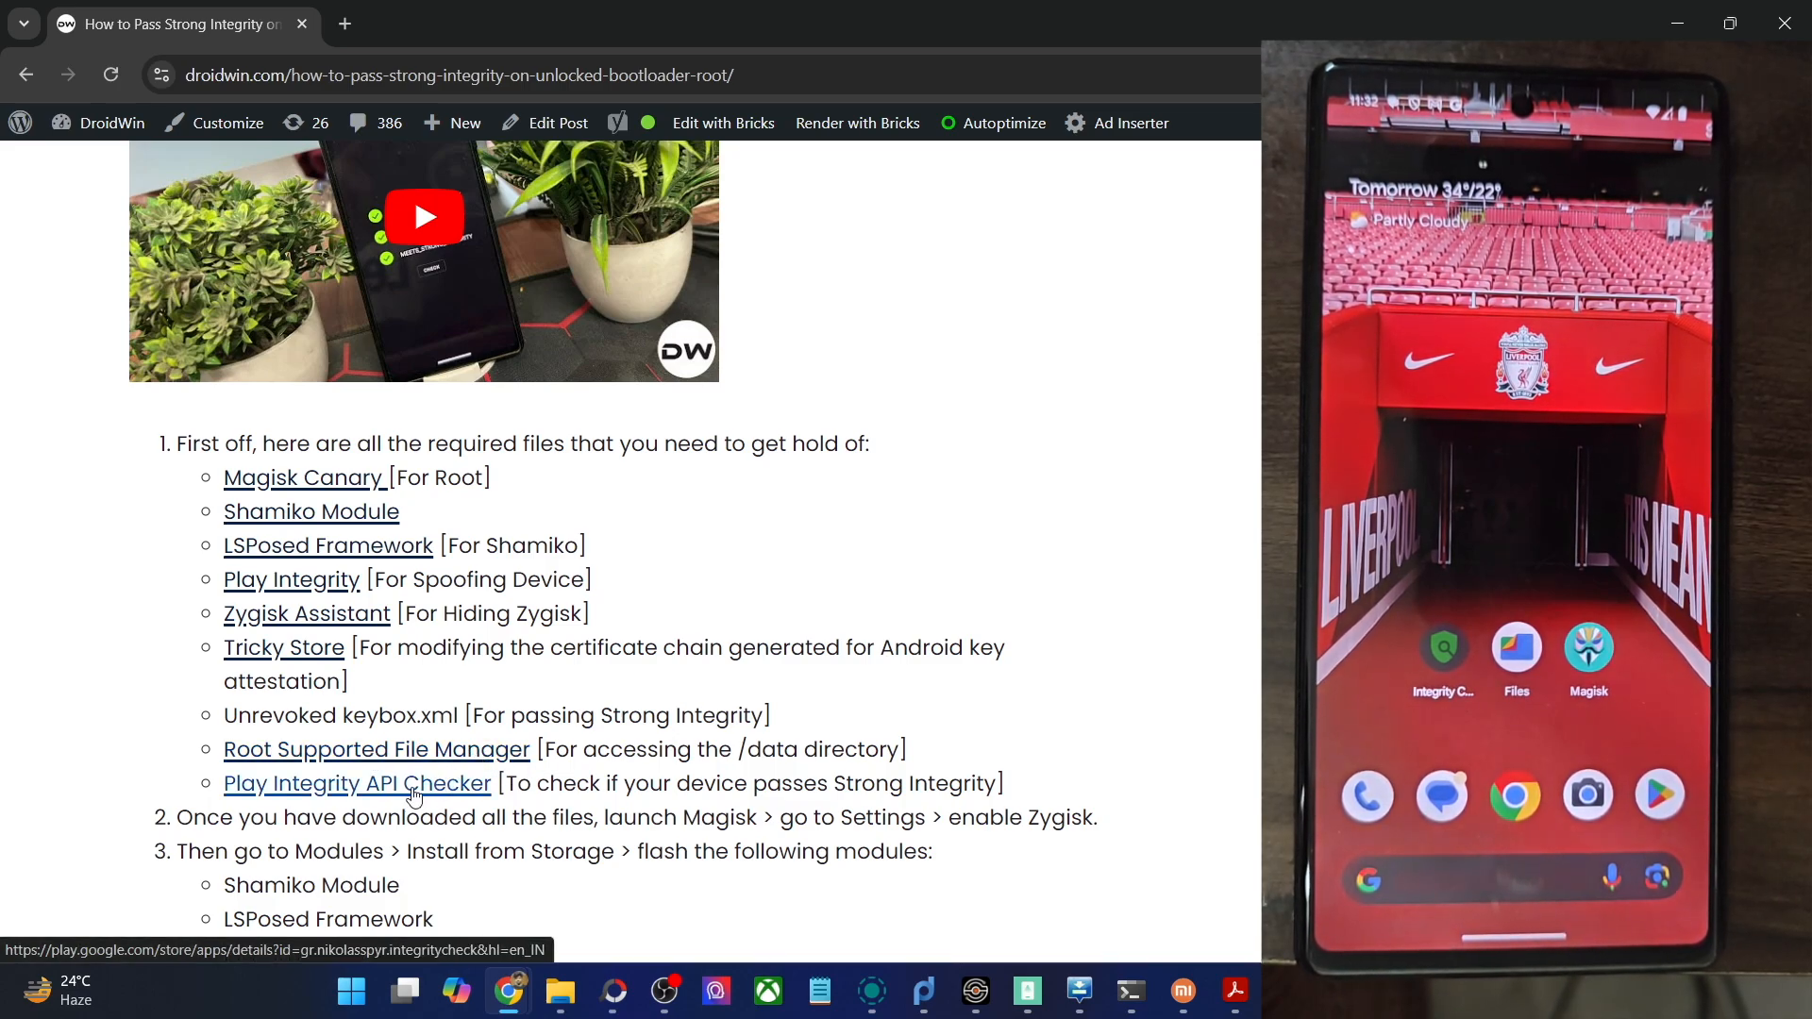